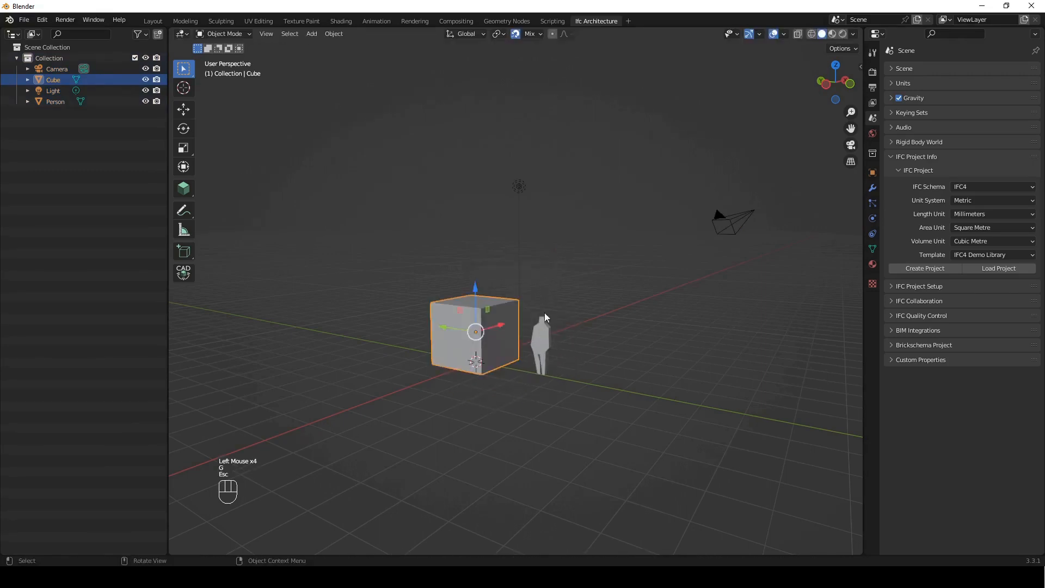
Switch from Blender to the File Explorer window with the TitleBlock Tutorial folder
click(758, 34)
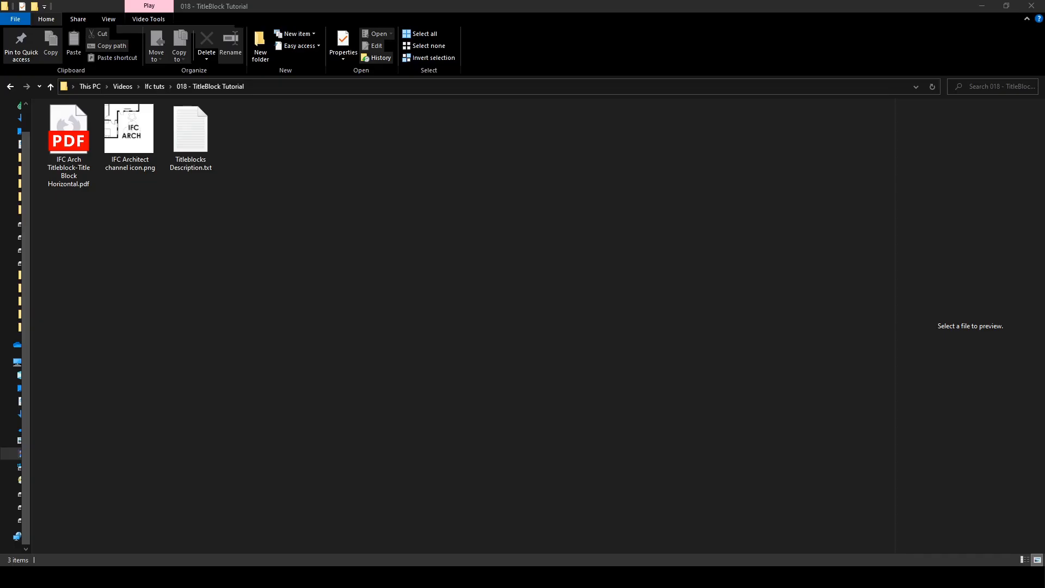
Browse to the BlenderBIM titleblocks templates folder and select the A1.svg template
click(130, 128)
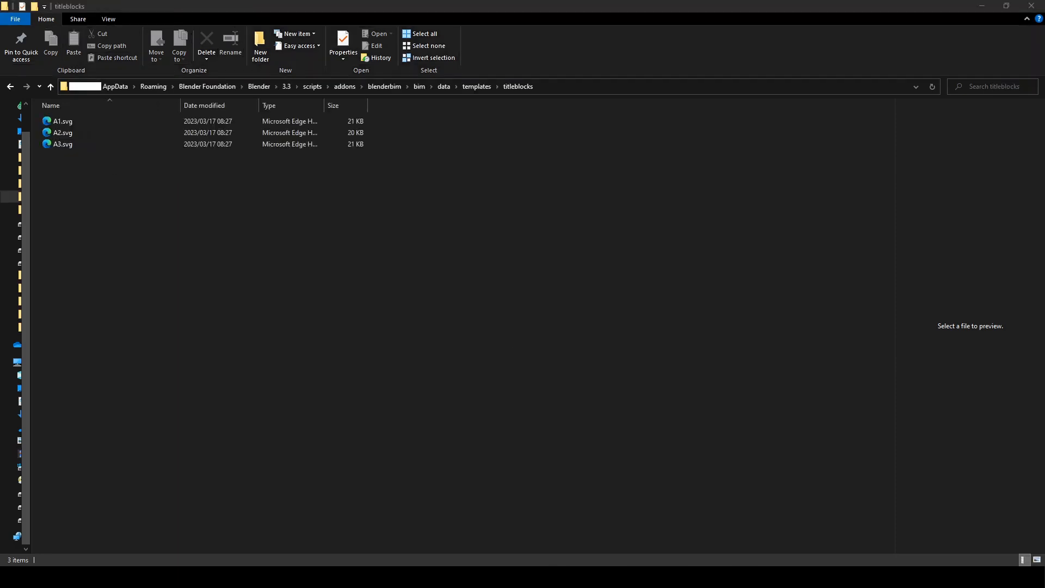
mouse_move(341, 392)
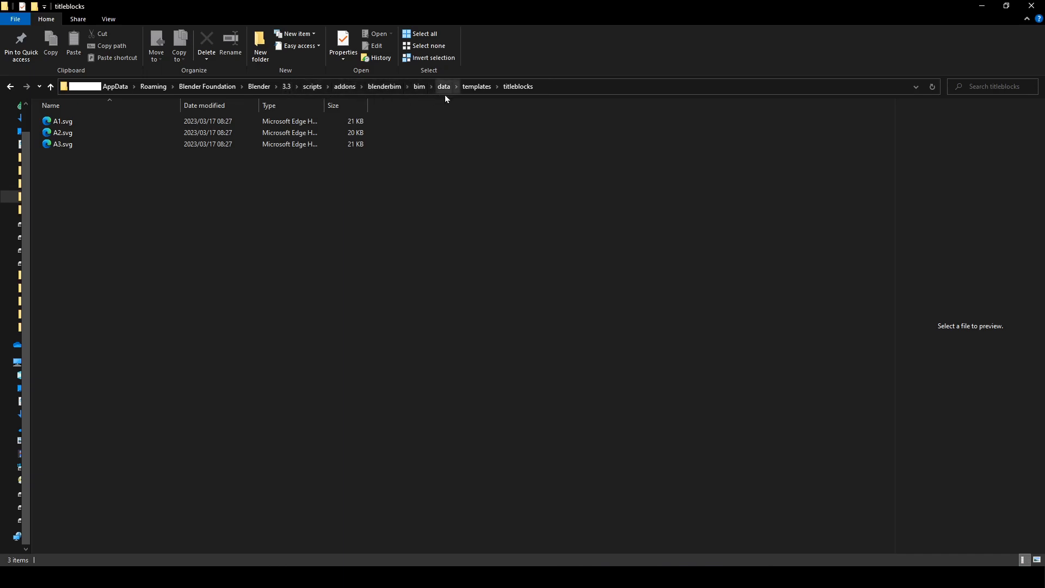
click(61, 144)
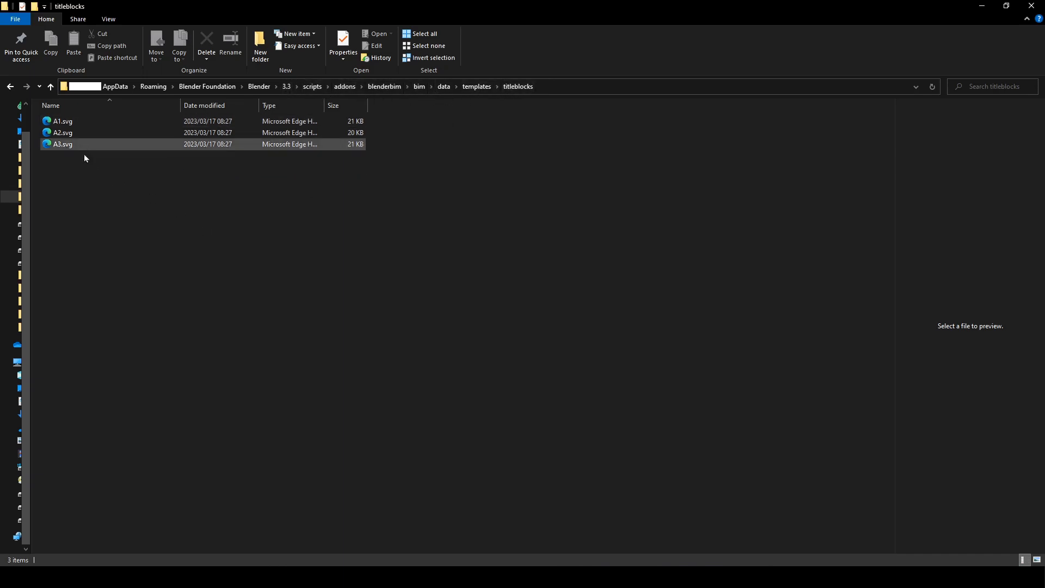
mouse_move(81, 130)
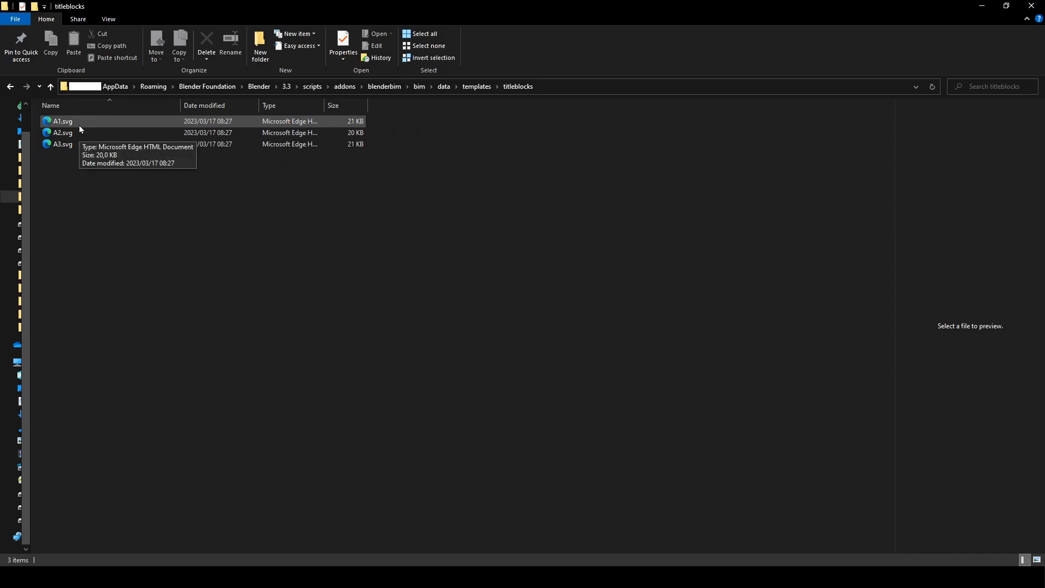
click(63, 121)
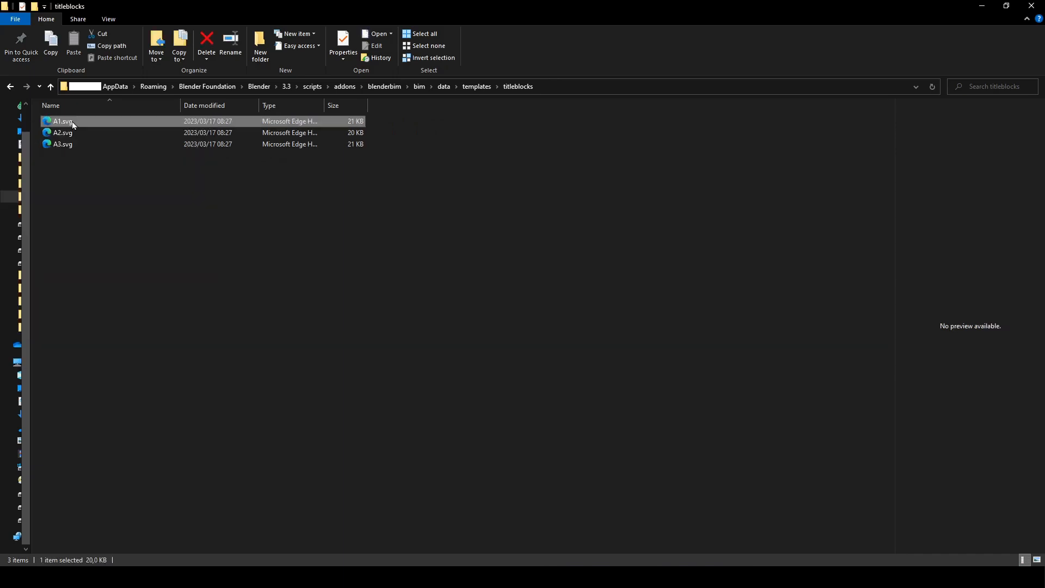
right_click(61, 121)
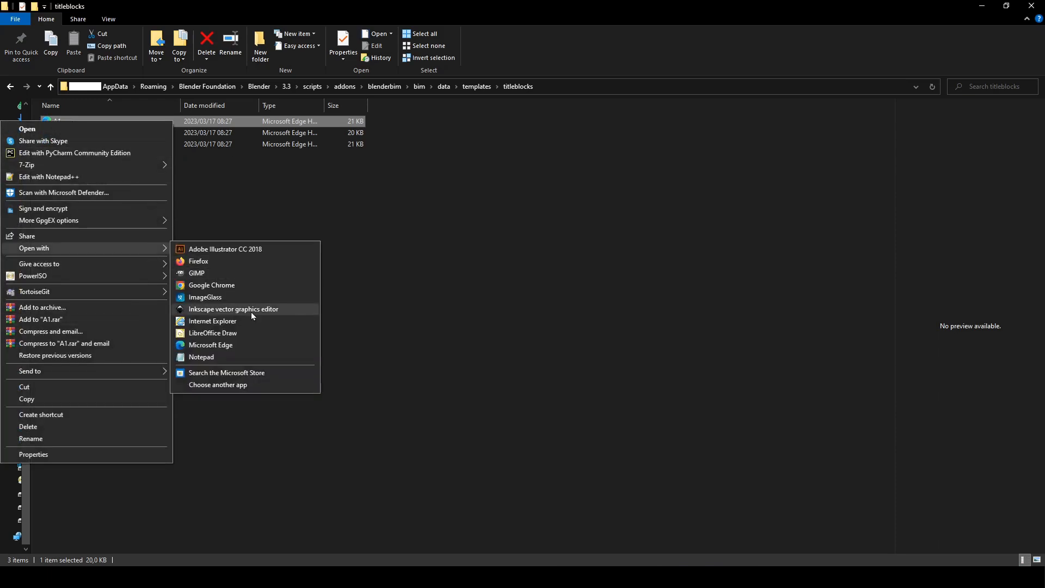
mouse_move(266, 318)
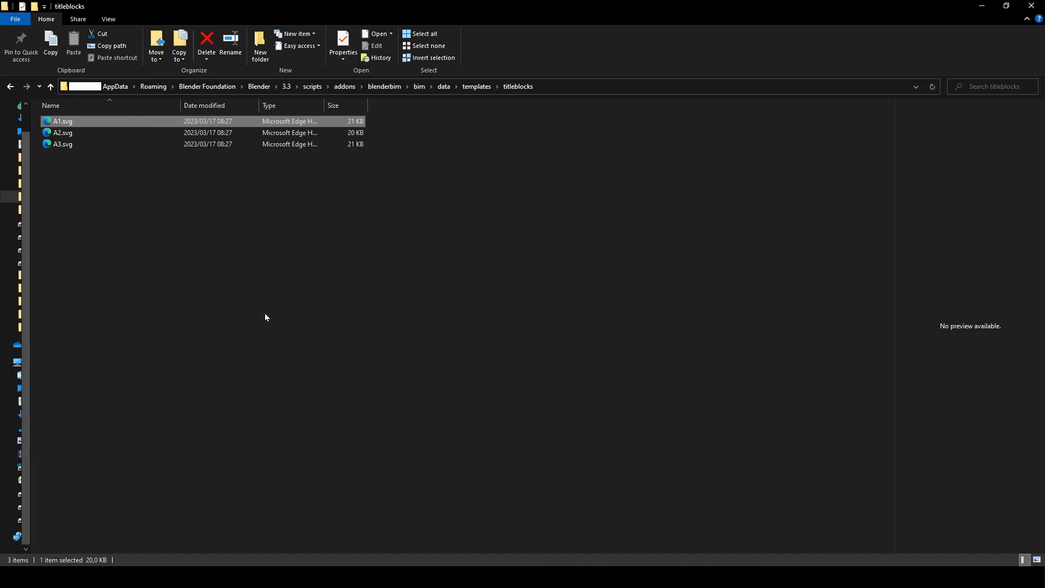
Open A1.svg in Inkscape and zoom toward the title block corner with its placeholders
double_click(57, 121)
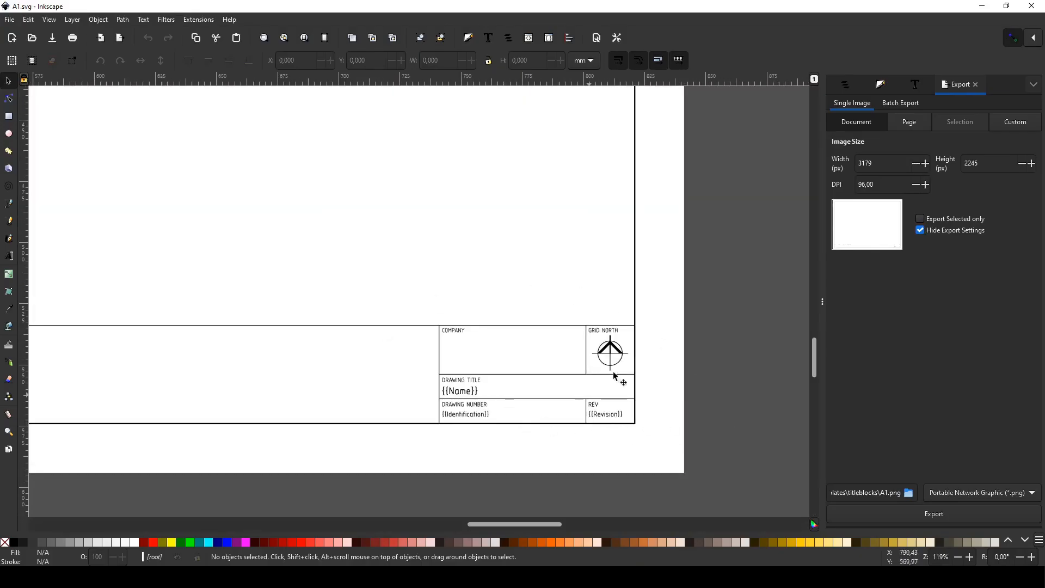
scroll(down, 3)
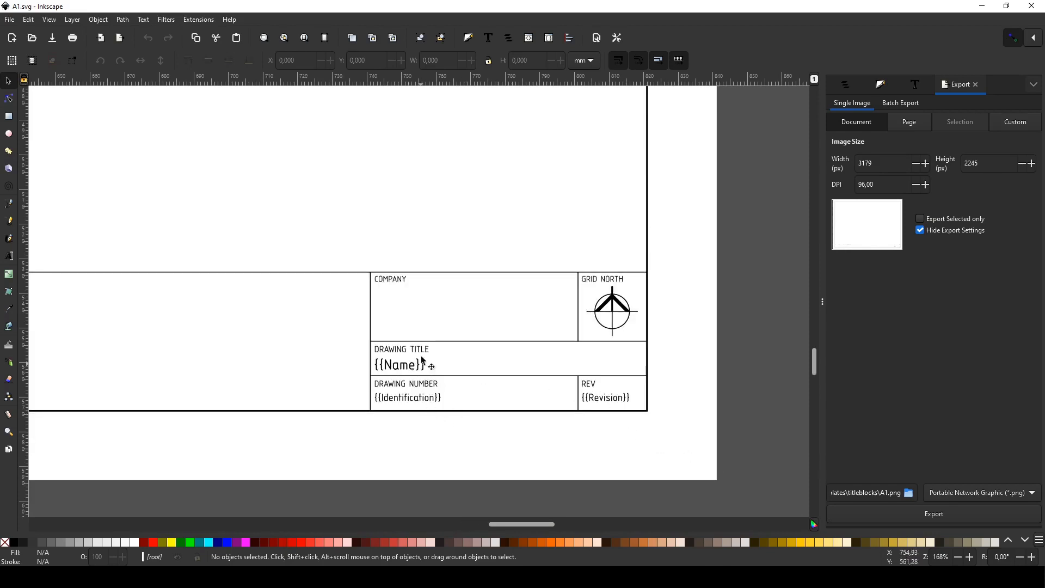
mouse_move(413, 366)
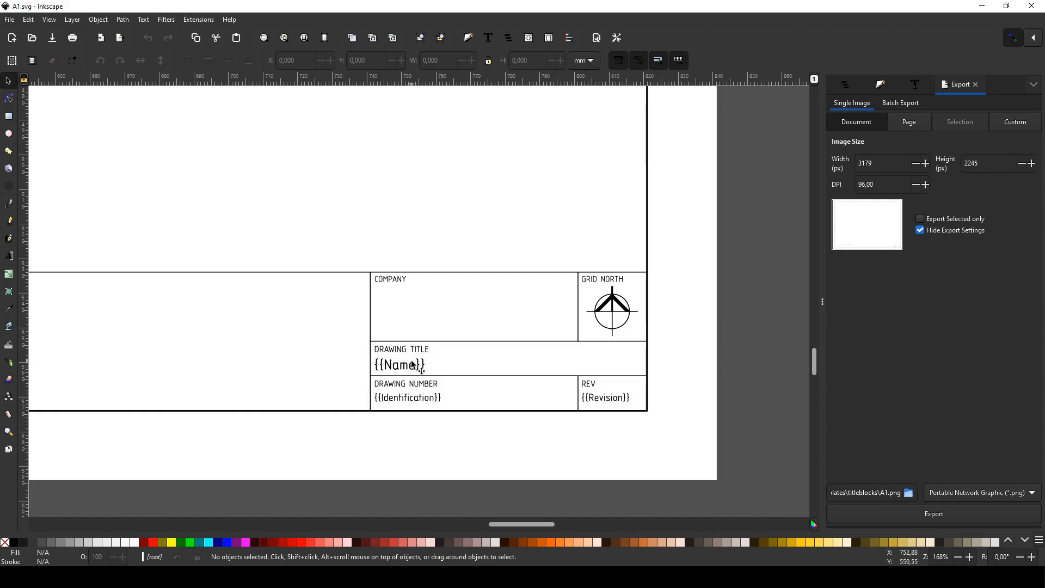
mouse_move(405, 383)
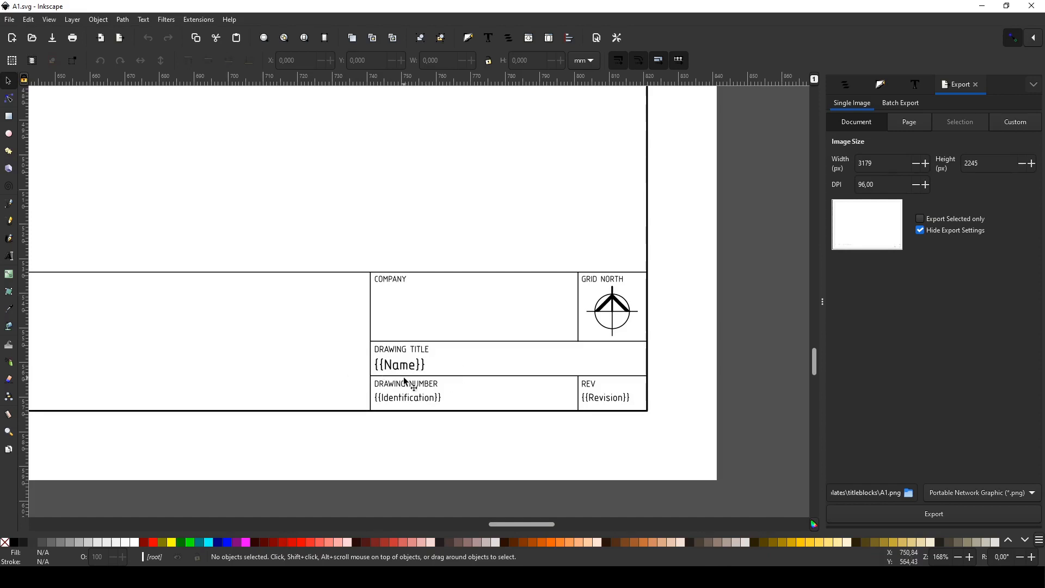
mouse_move(669, 431)
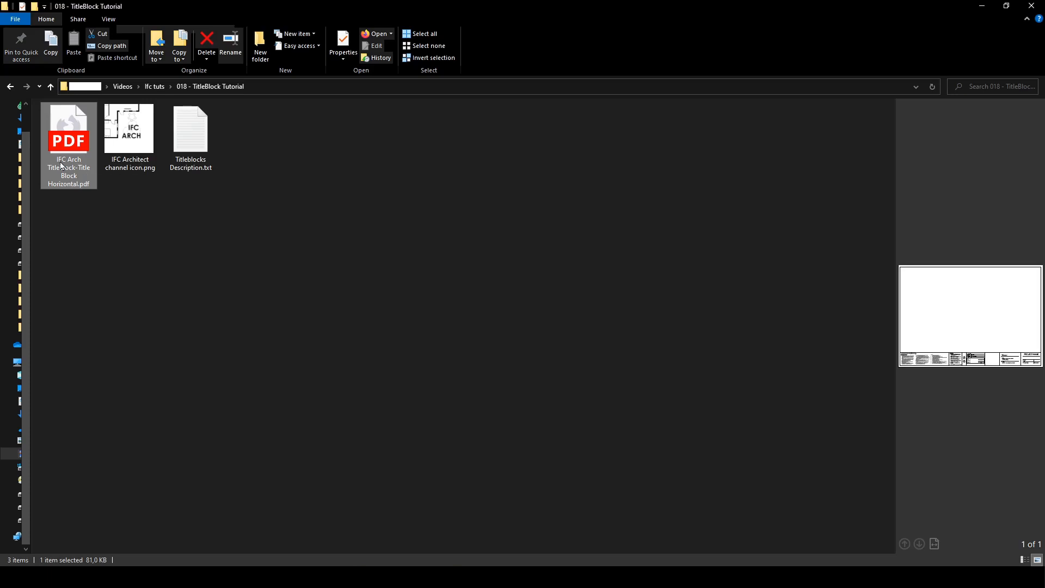
mouse_move(308, 263)
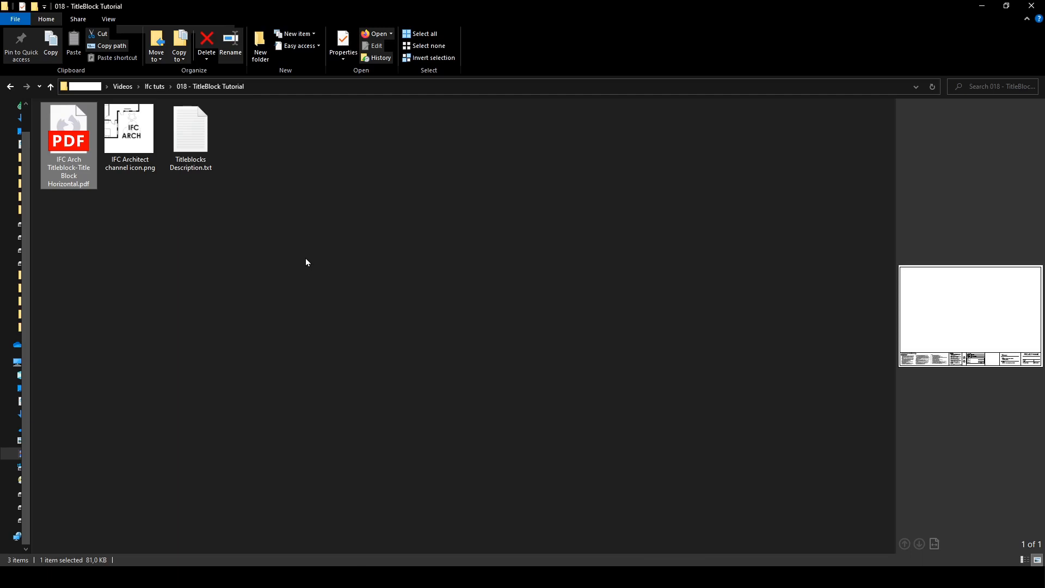
mouse_move(90, 175)
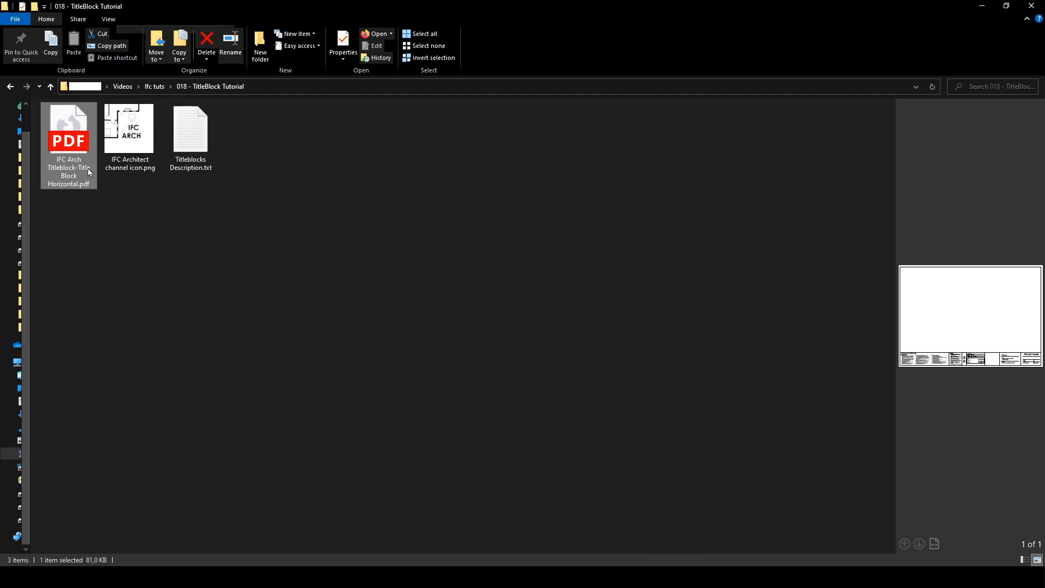
mouse_move(83, 176)
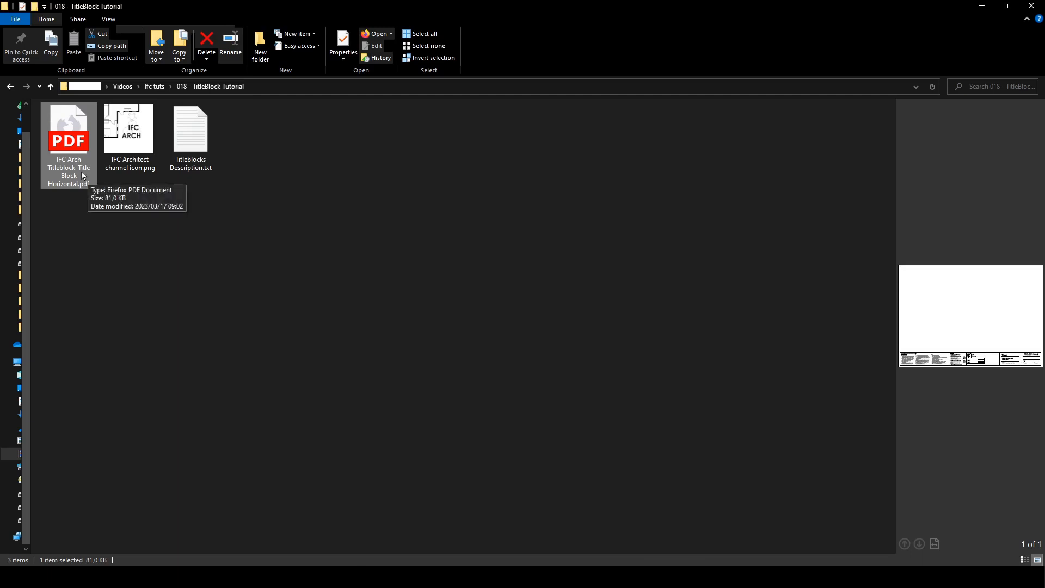
Send the horizontal title block PDF to Inkscape via Open with
right_click(69, 131)
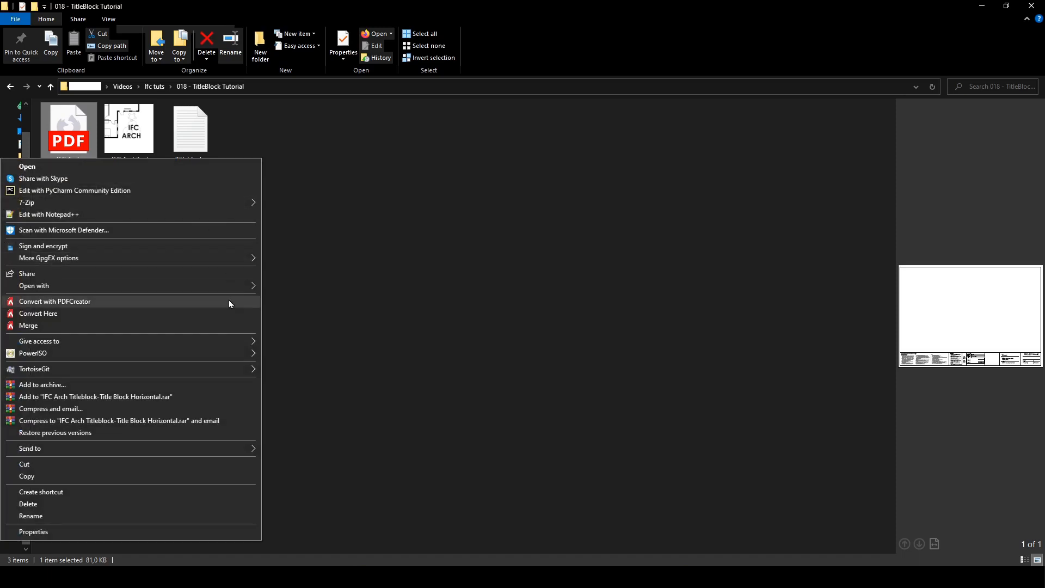
click(34, 285)
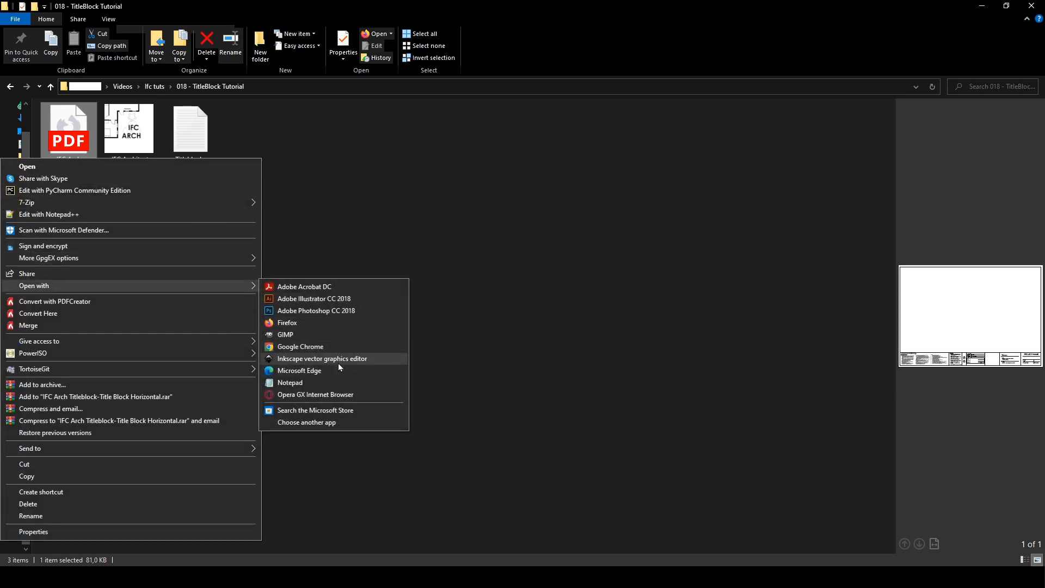
click(322, 359)
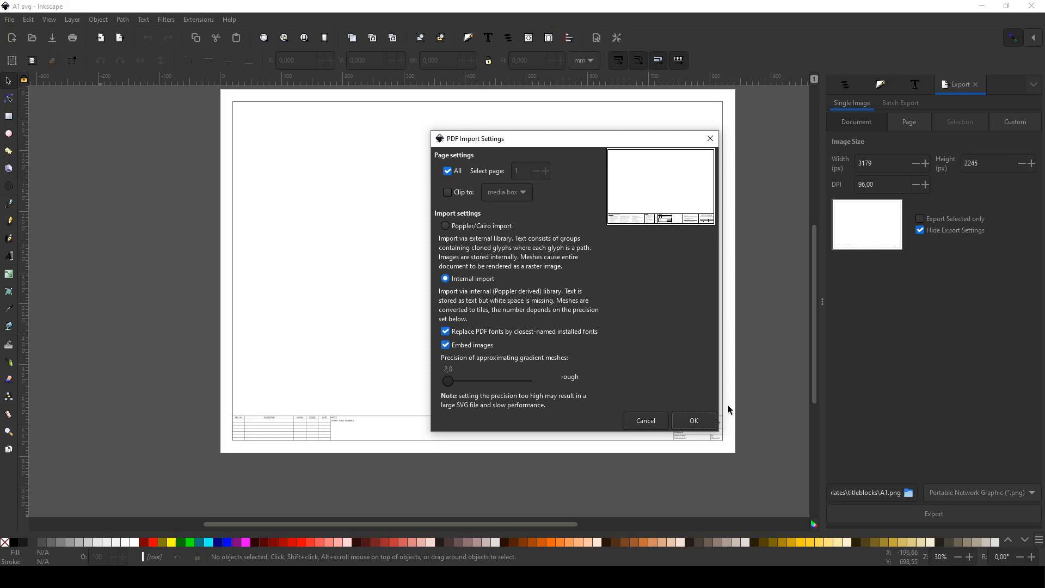
Import the PDF, move its title block onto the A1 page and hide the template's original groups
click(695, 420)
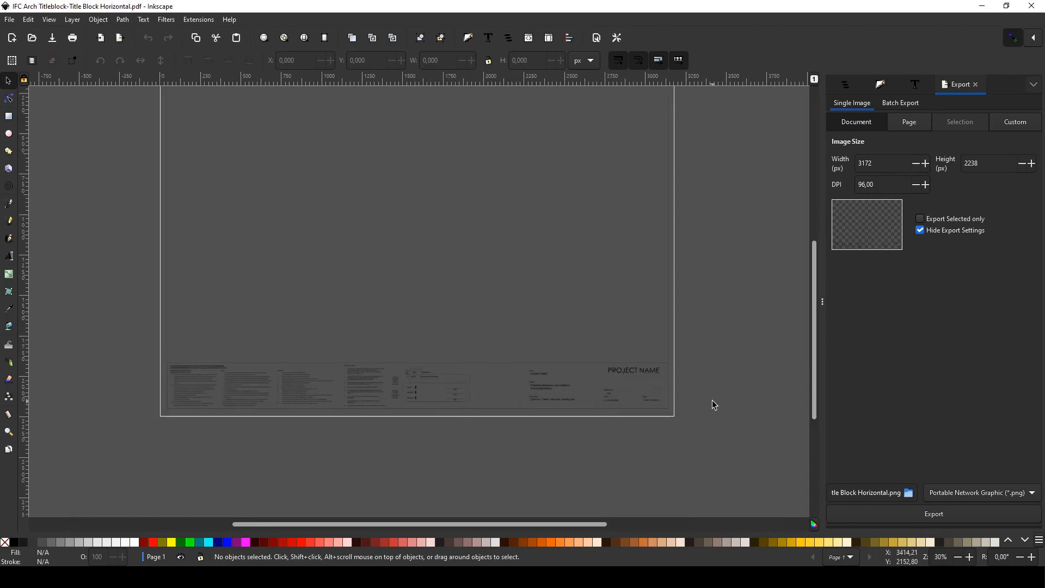
scroll(down, 3)
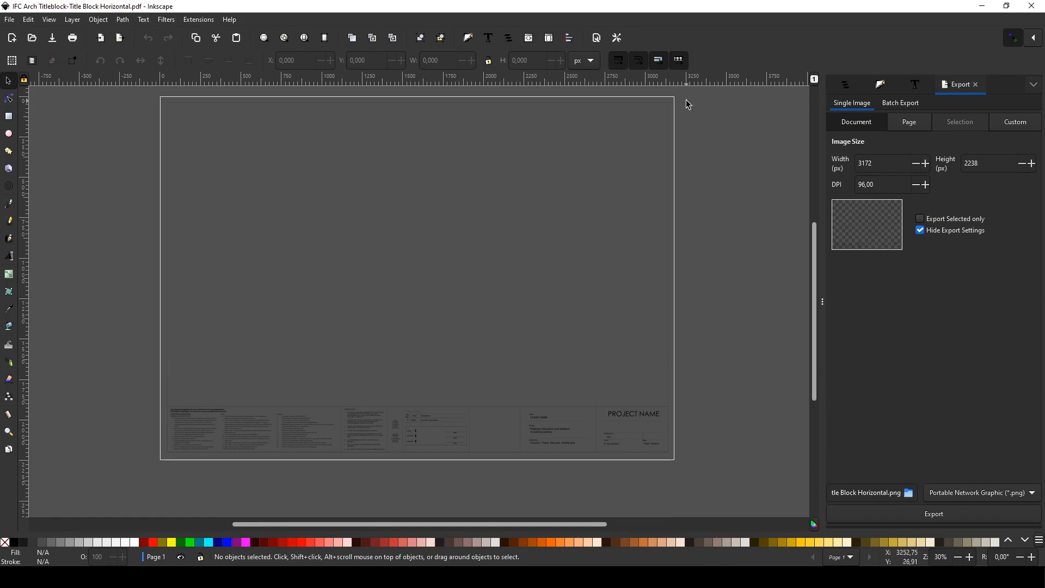
mouse_move(692, 99)
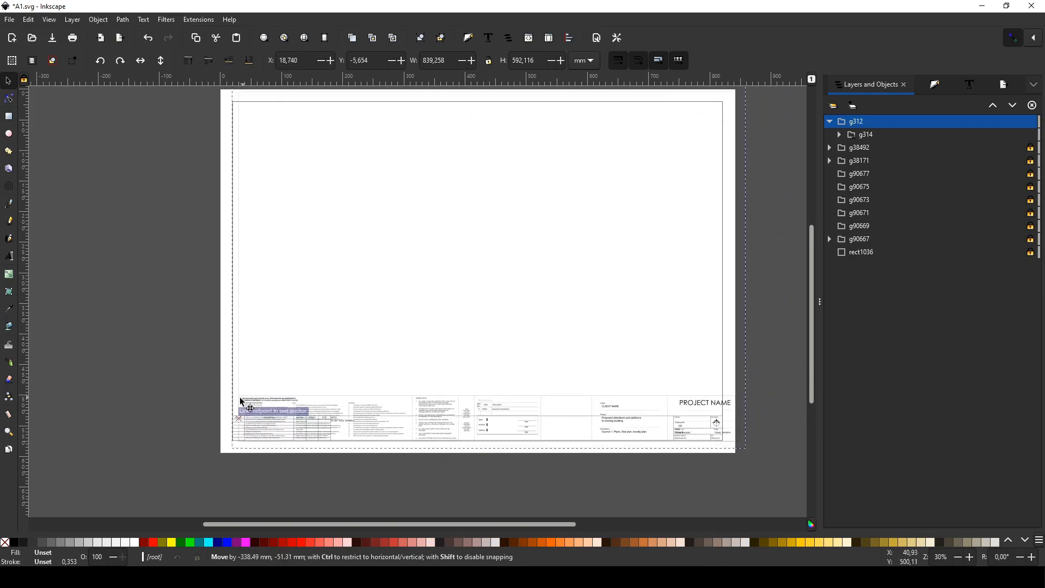
drag(273, 410, 243, 411)
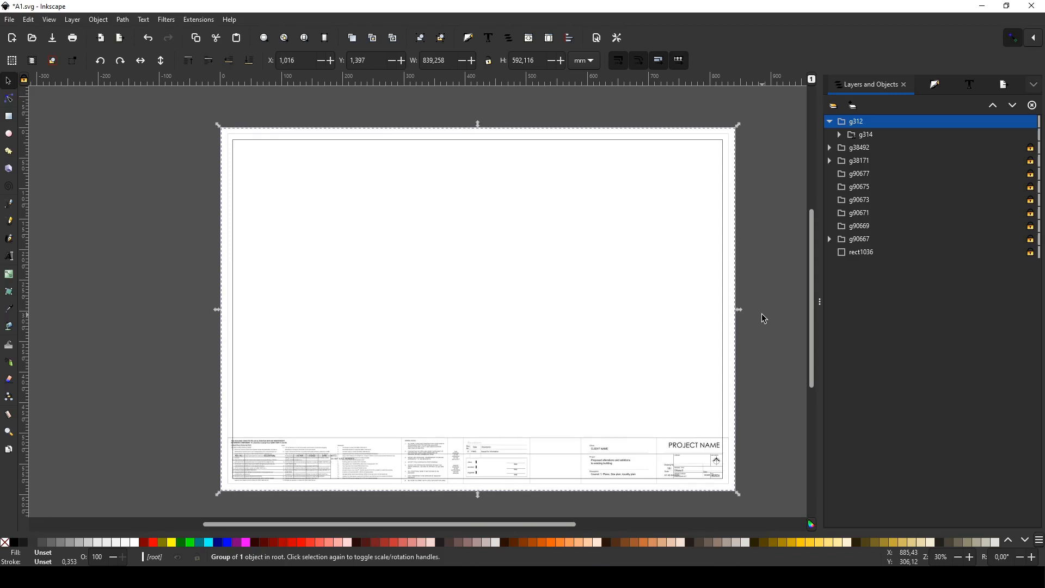
mouse_move(937, 256)
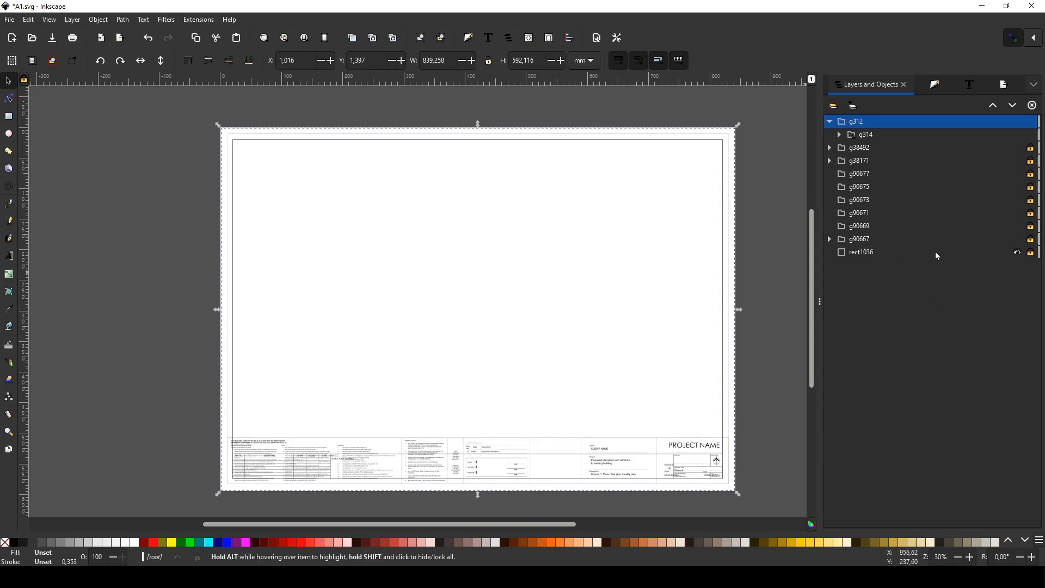
click(1018, 252)
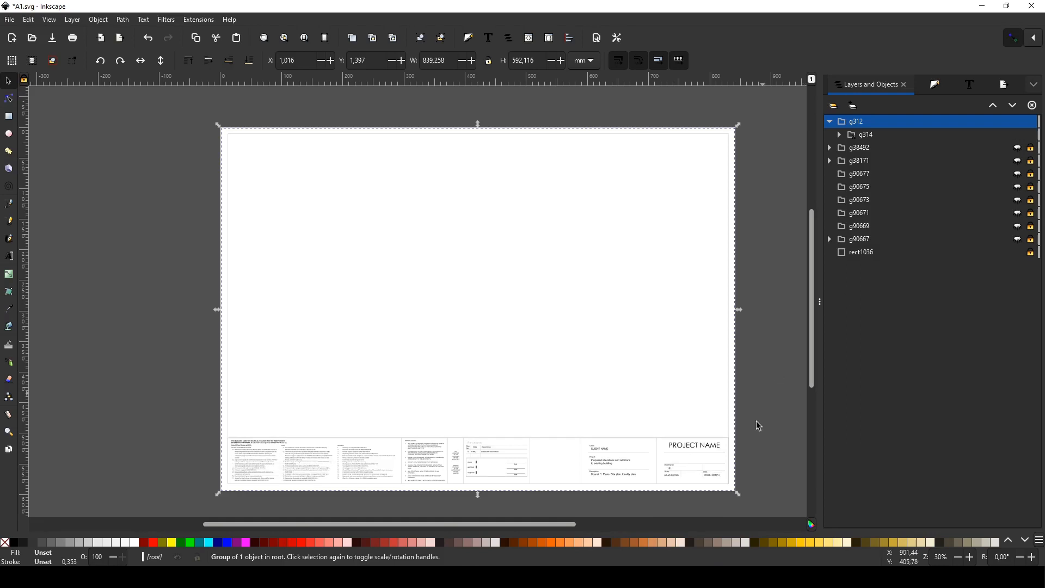
click(573, 449)
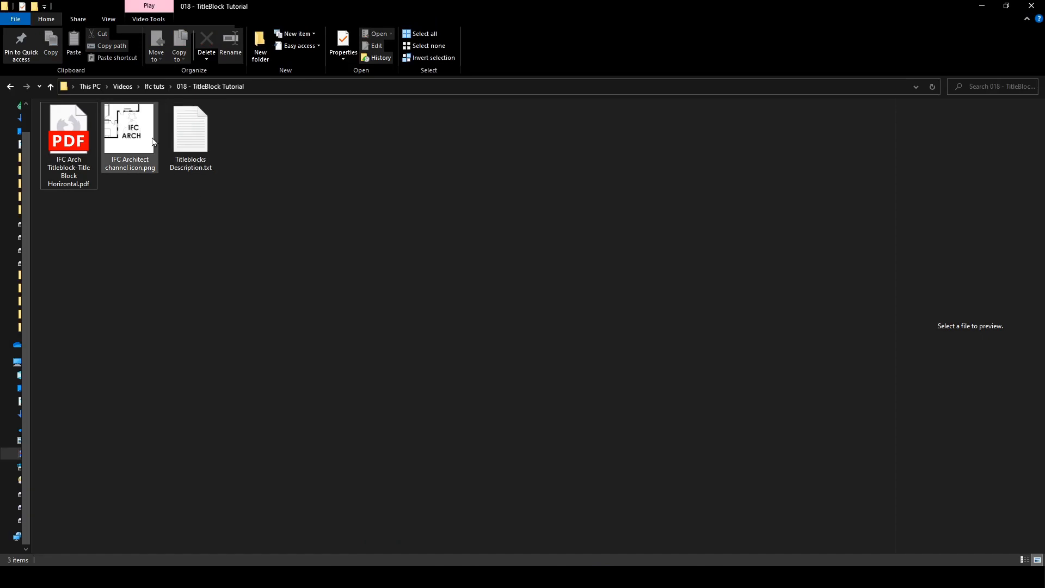
Open the channel icon PNG in Inkscape from Choose another app, embedding the bitmap on import
right_click(130, 128)
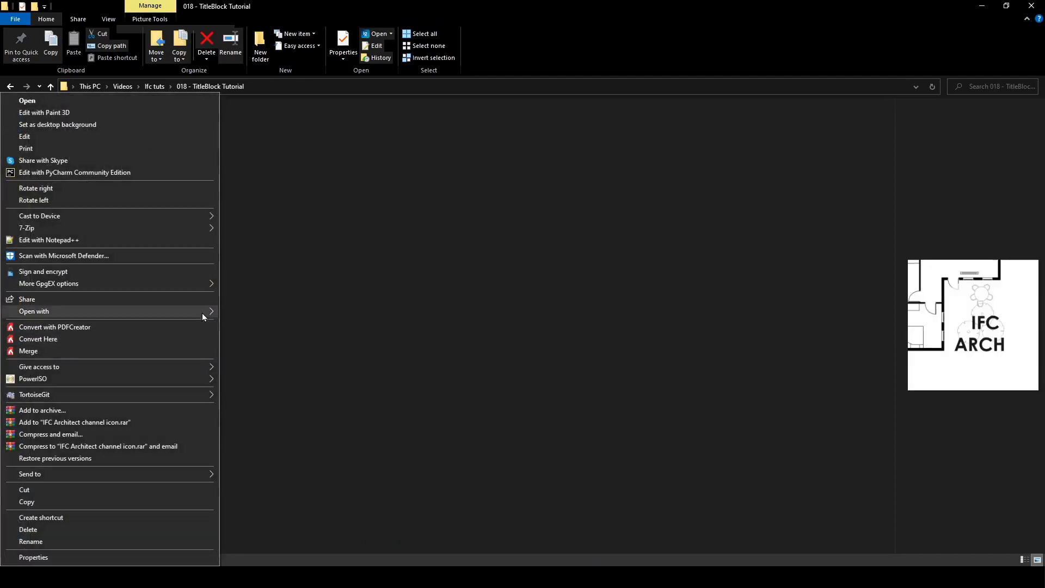
click(34, 311)
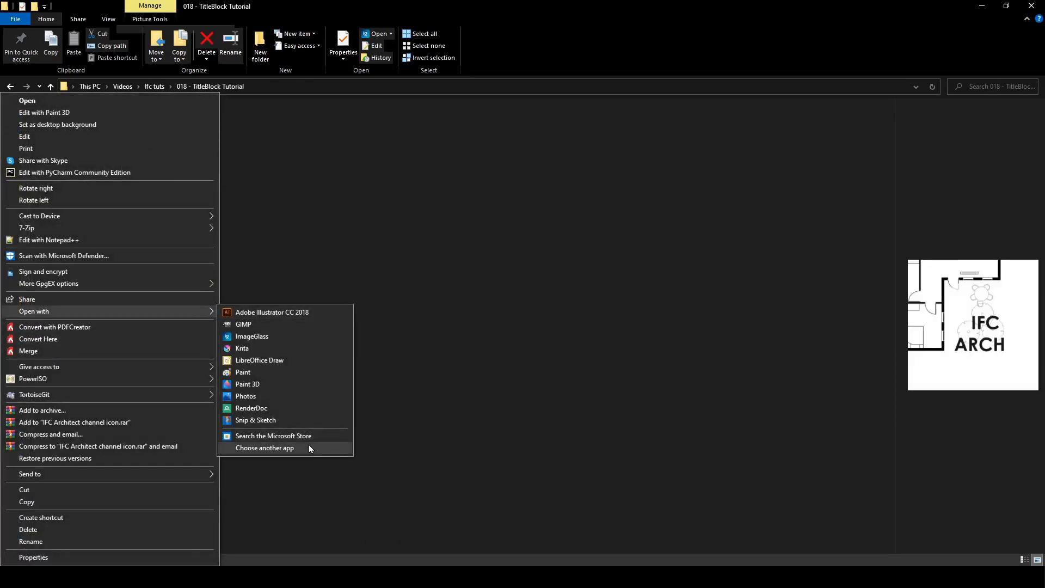
click(265, 449)
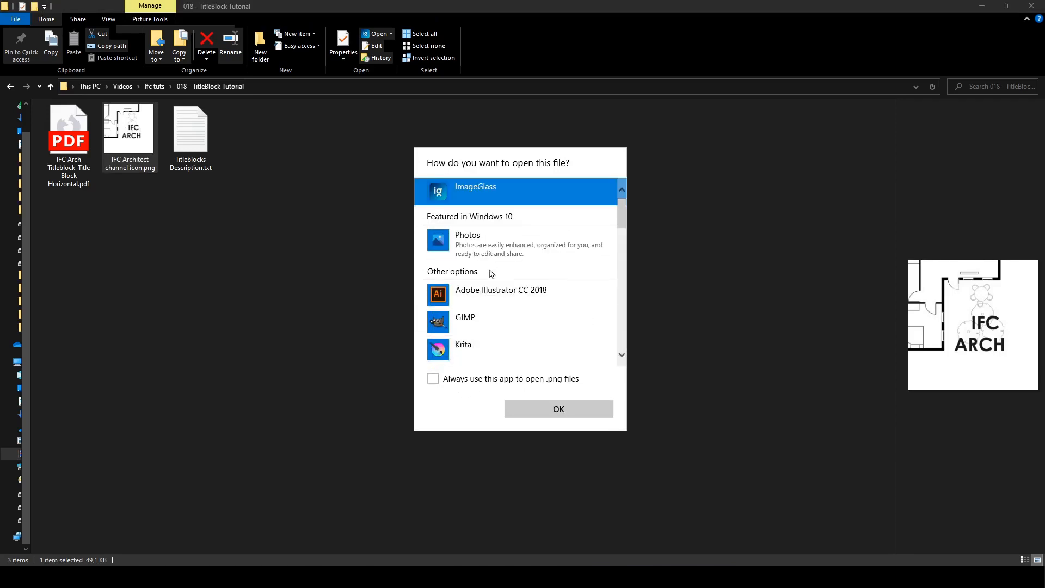
scroll(down, 3)
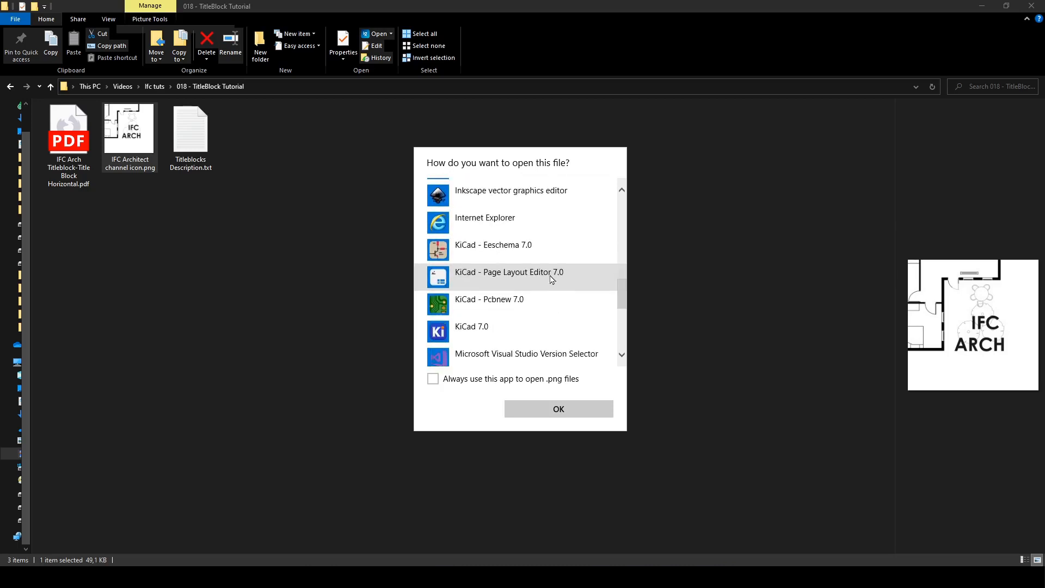
click(512, 191)
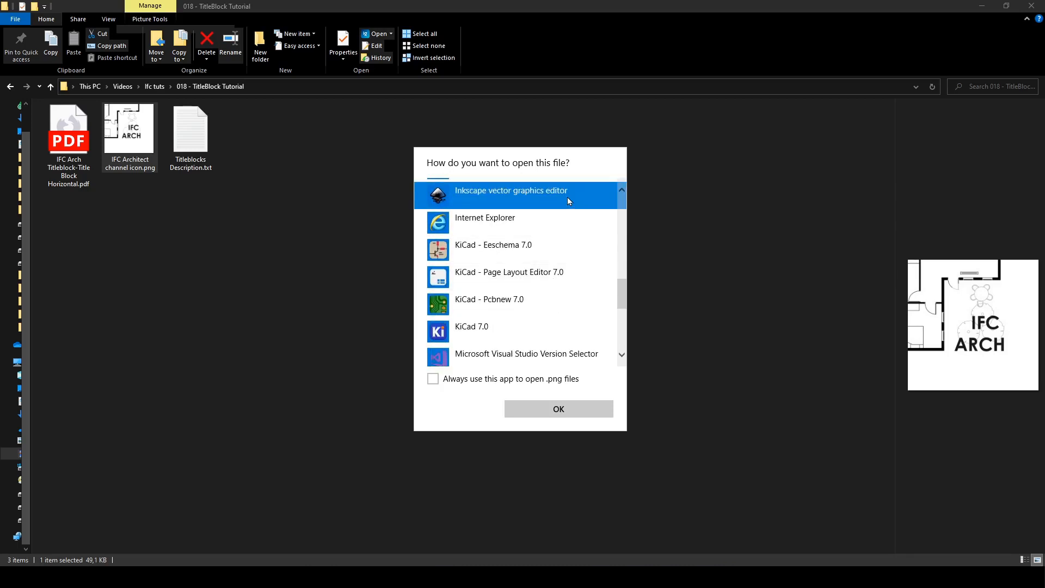
click(559, 408)
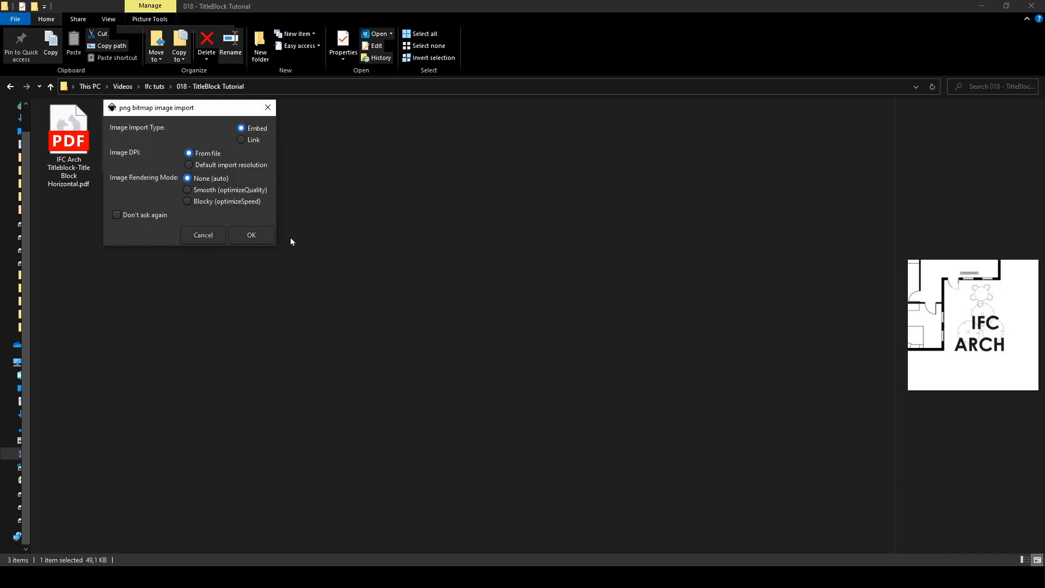
click(250, 236)
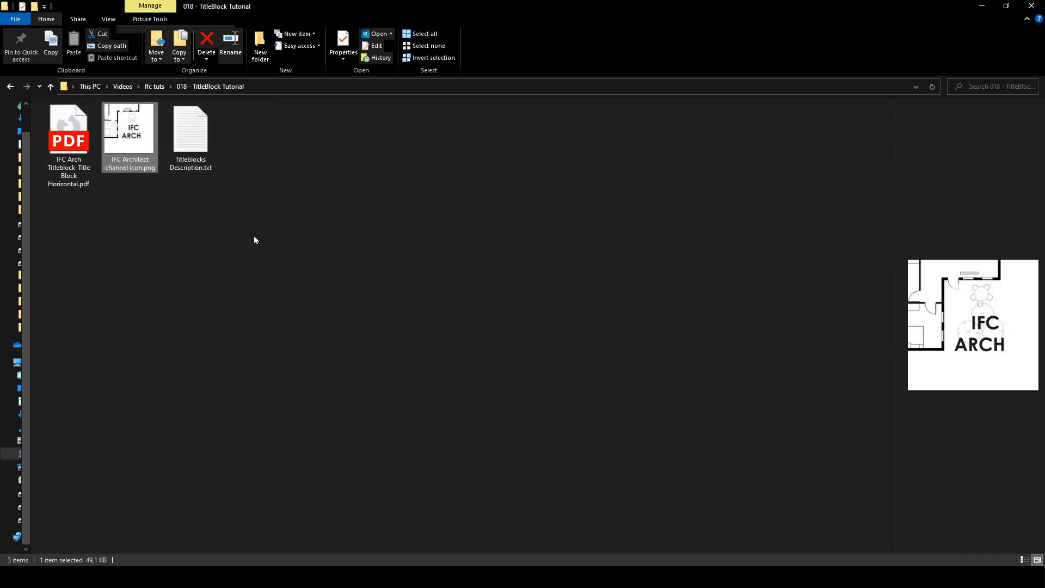
Select the IFC ARCH logo image and Trace Bitmap it into vector paths with Brightness cutoff
double_click(129, 128)
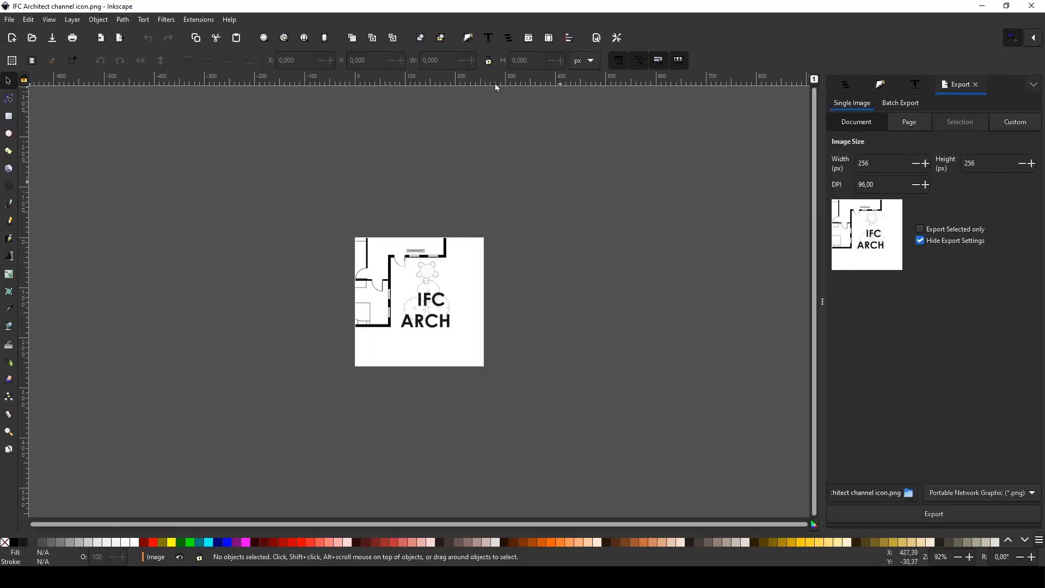
mouse_move(453, 303)
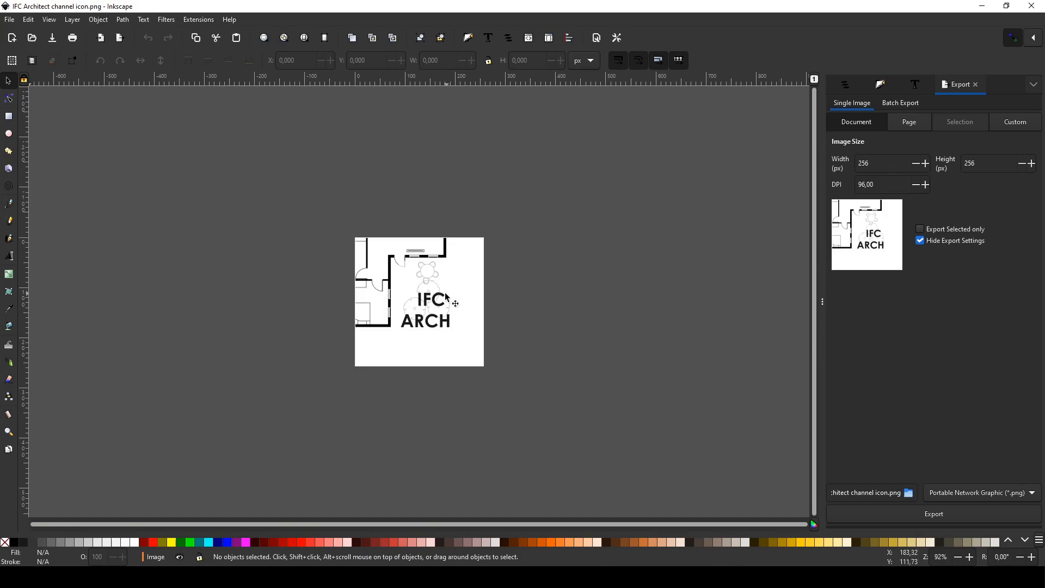
click(453, 302)
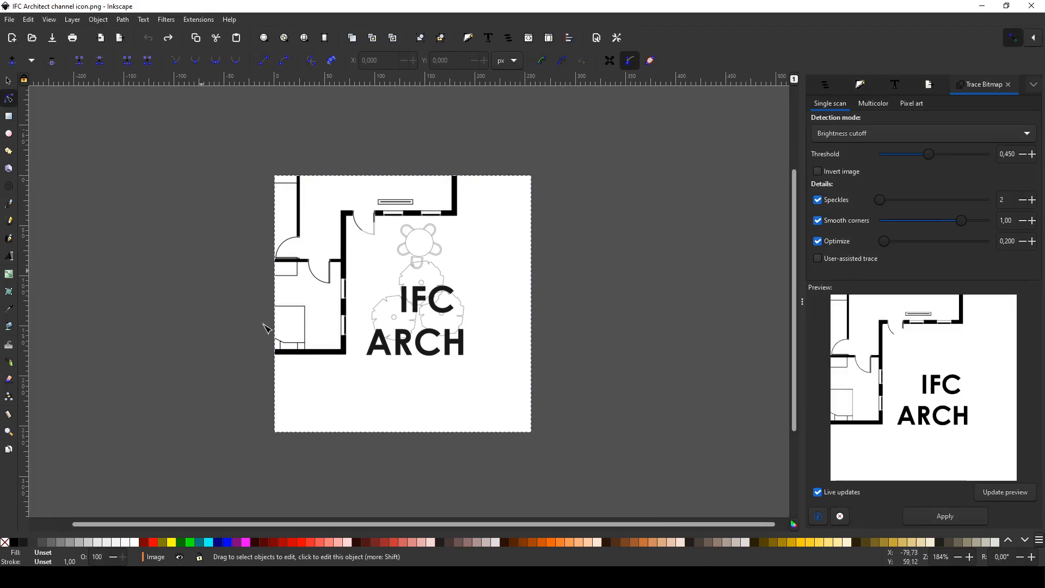
click(122, 19)
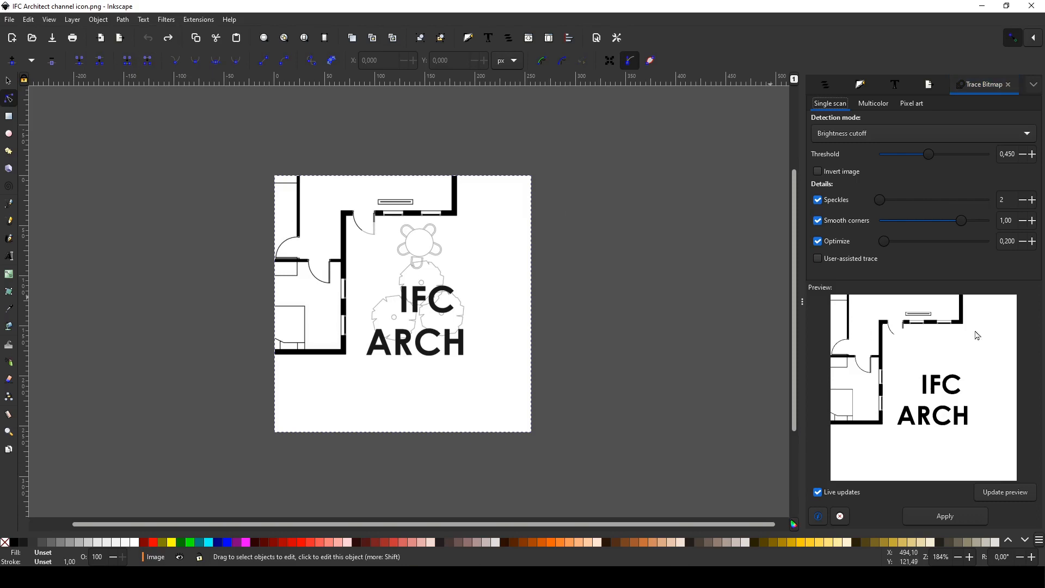
mouse_move(873, 216)
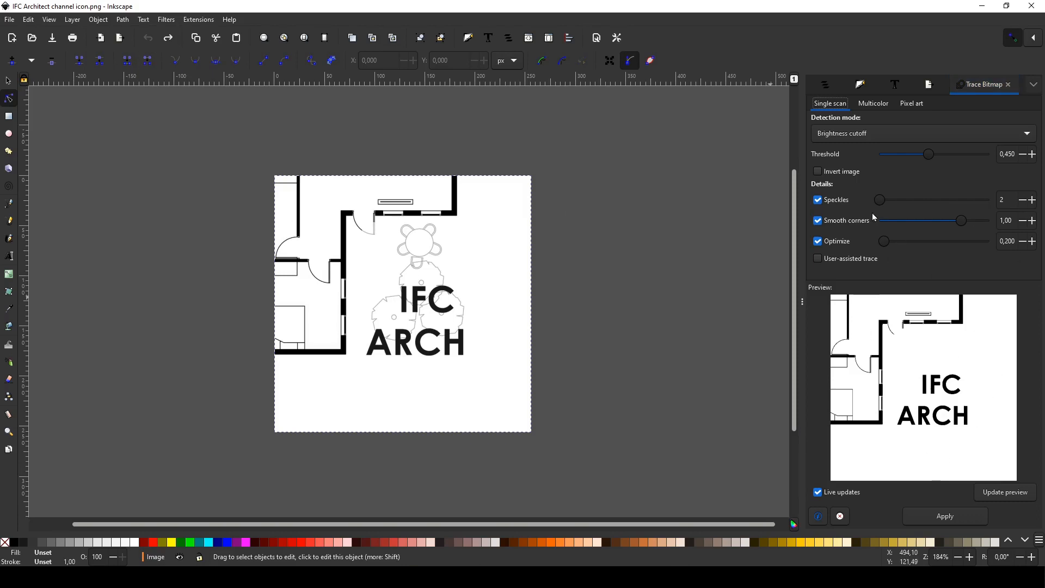
mouse_move(724, 359)
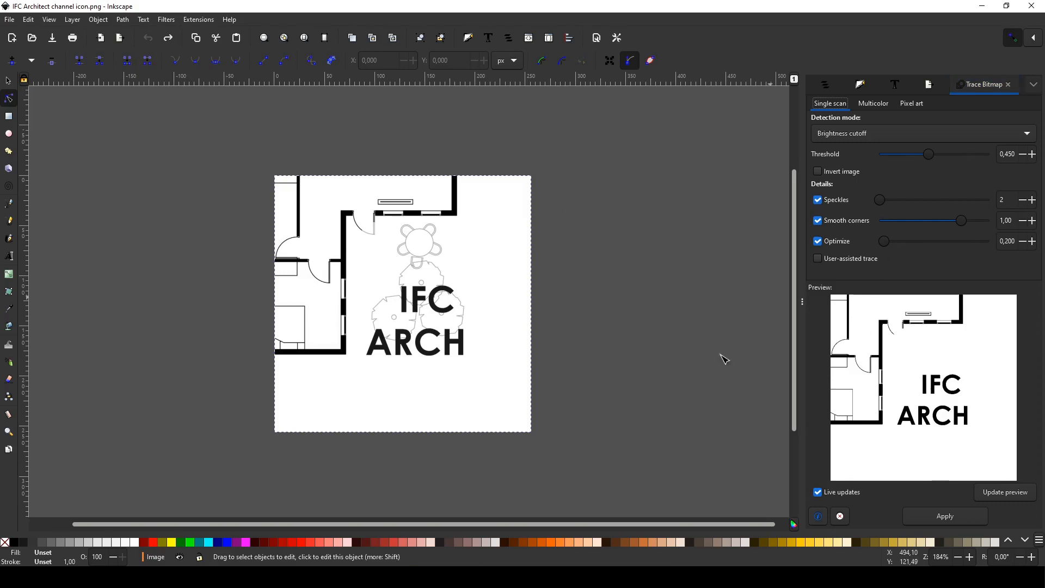
mouse_move(989, 515)
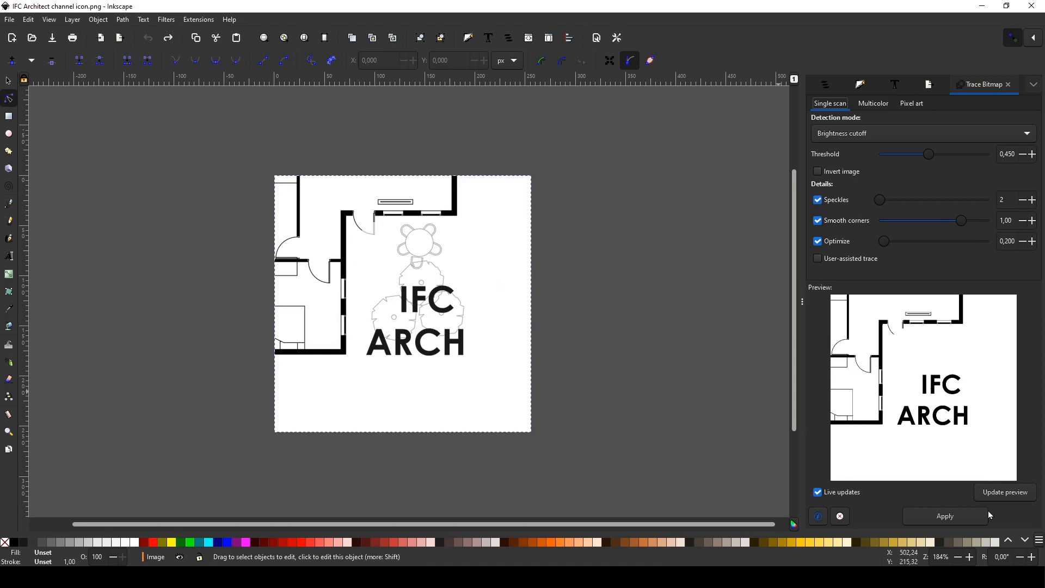
click(946, 516)
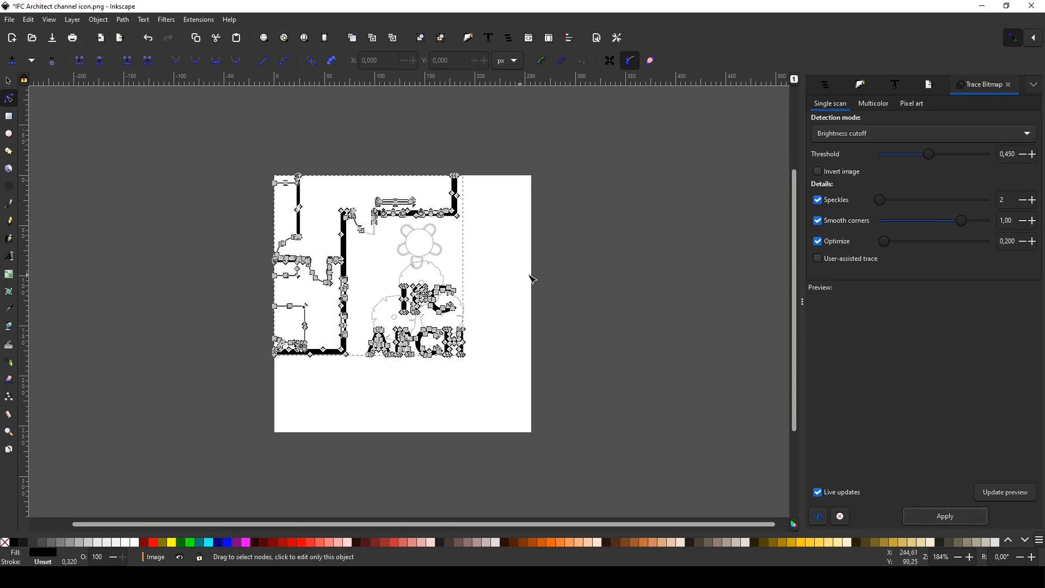
mouse_move(421, 221)
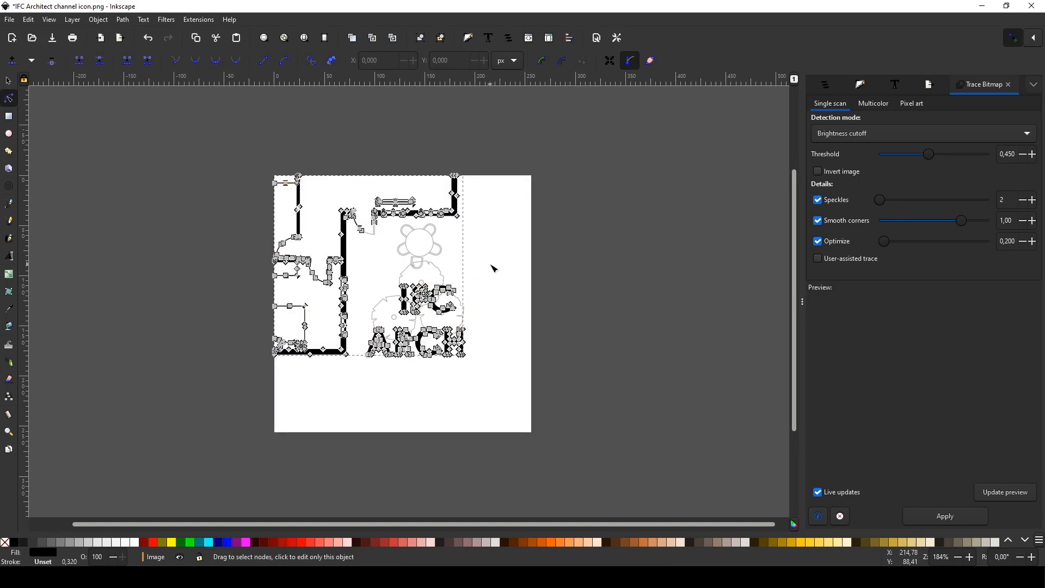
mouse_move(492, 300)
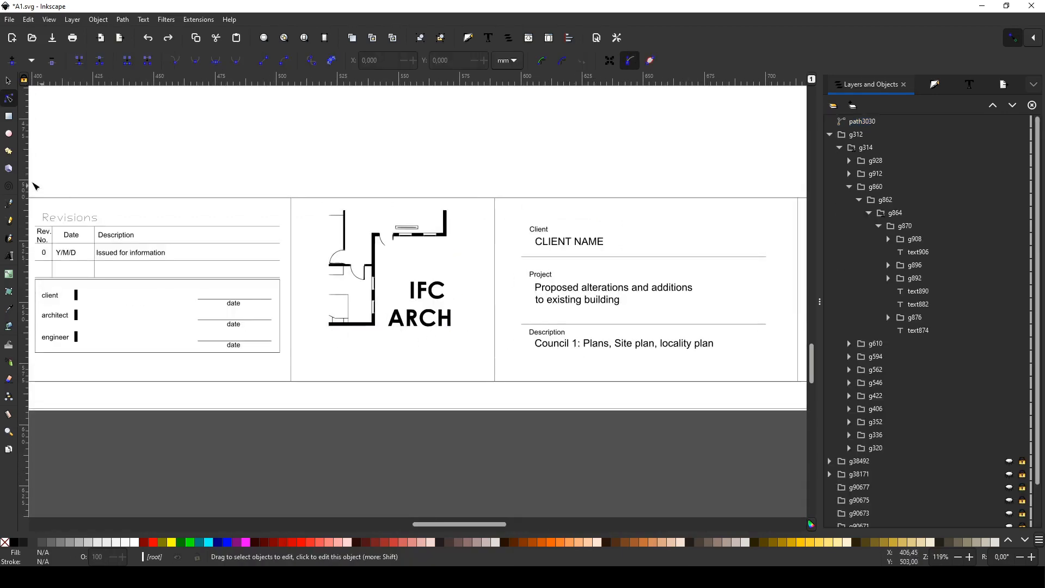
Add the caption 'The Ifc Architect' beneath the pasted logo in the A1 title block
click(9, 256)
text(n)
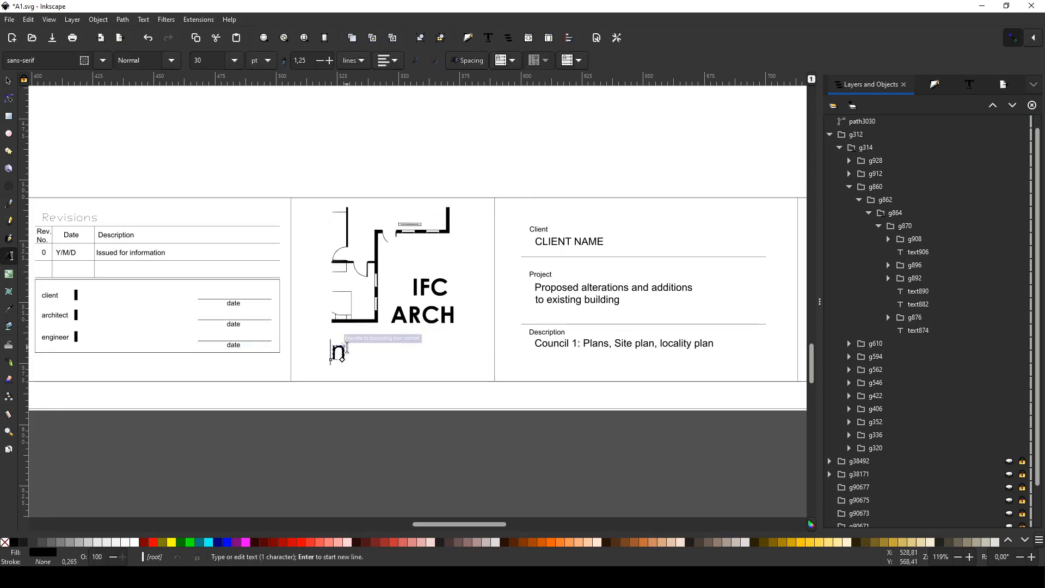
key(BackSpace)
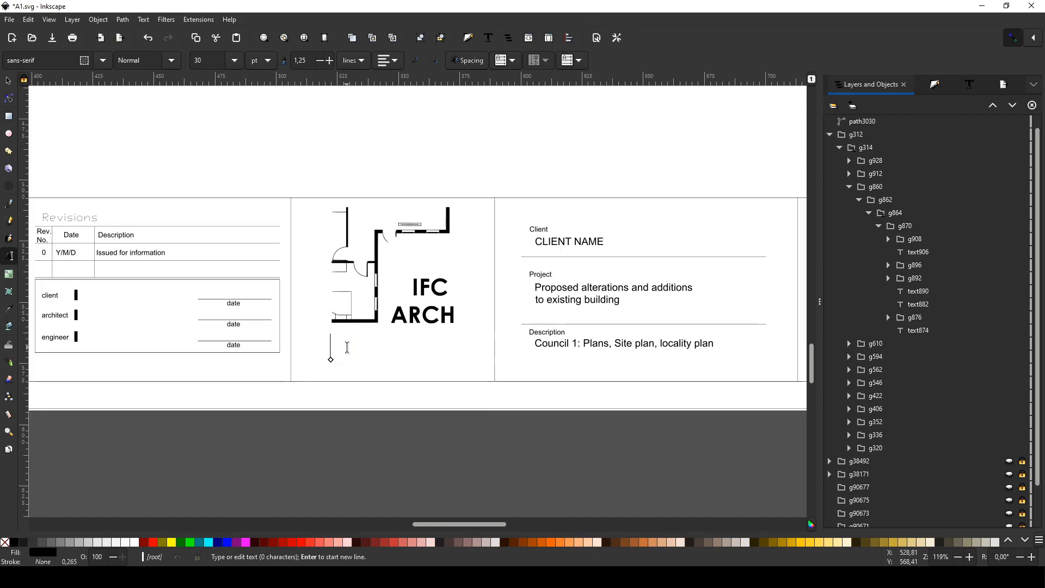
text(The Ifc Ar)
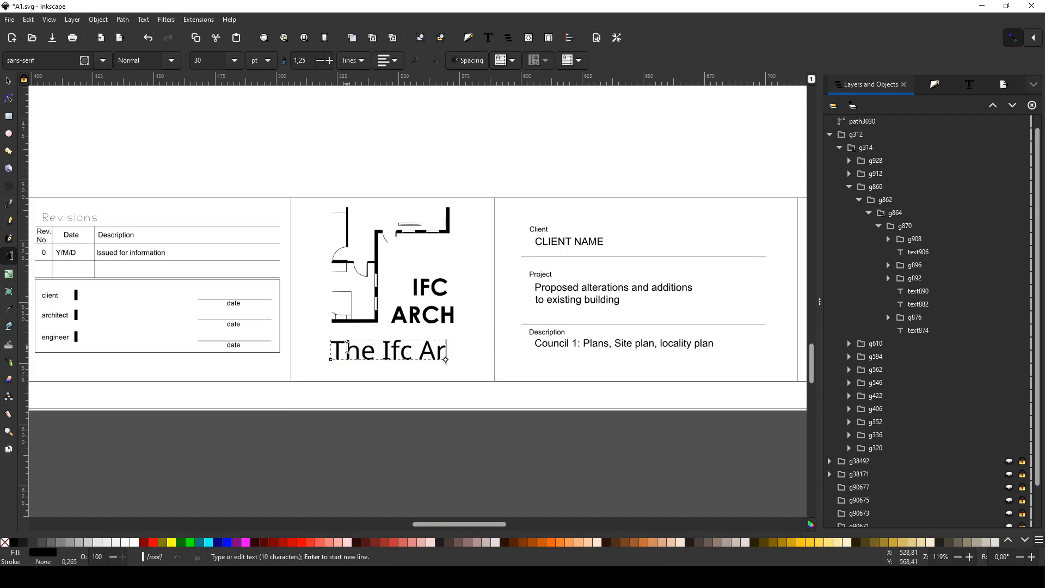
text(chitect)
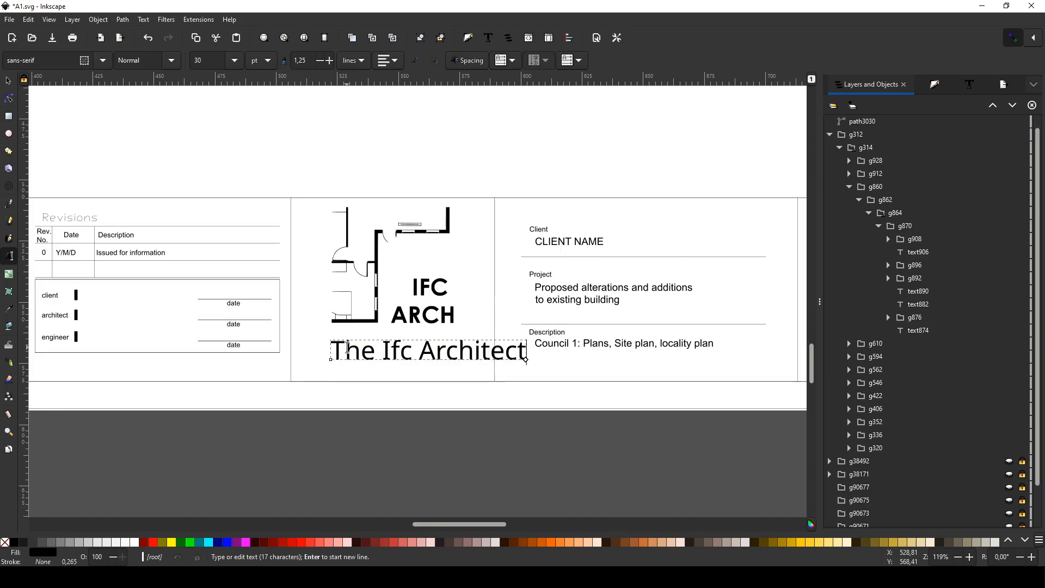
click(233, 61)
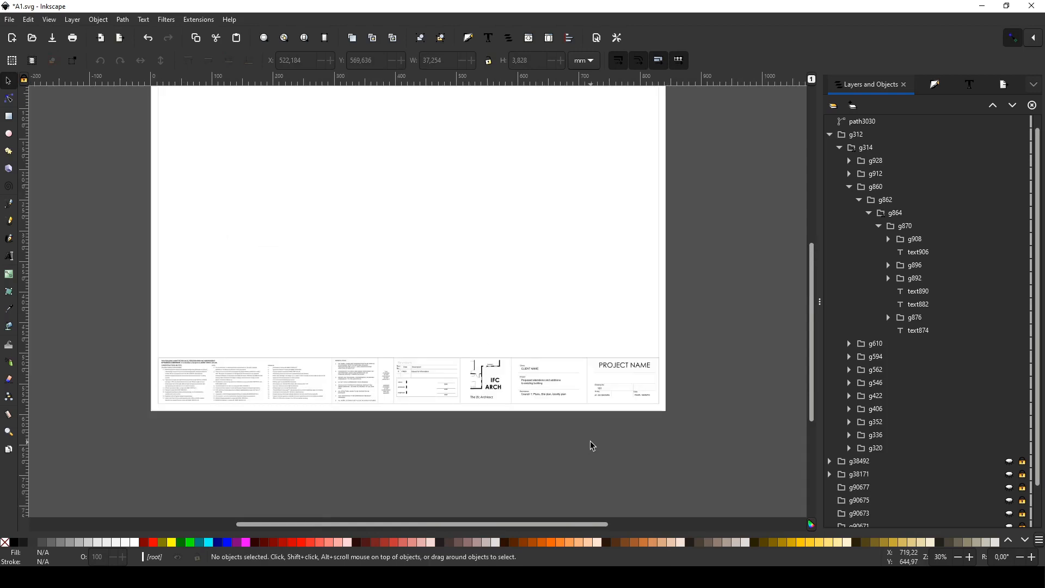
Save the template as 'A1 - Ifc Arch Landscape.svg' in the titleblocks folder
click(8, 20)
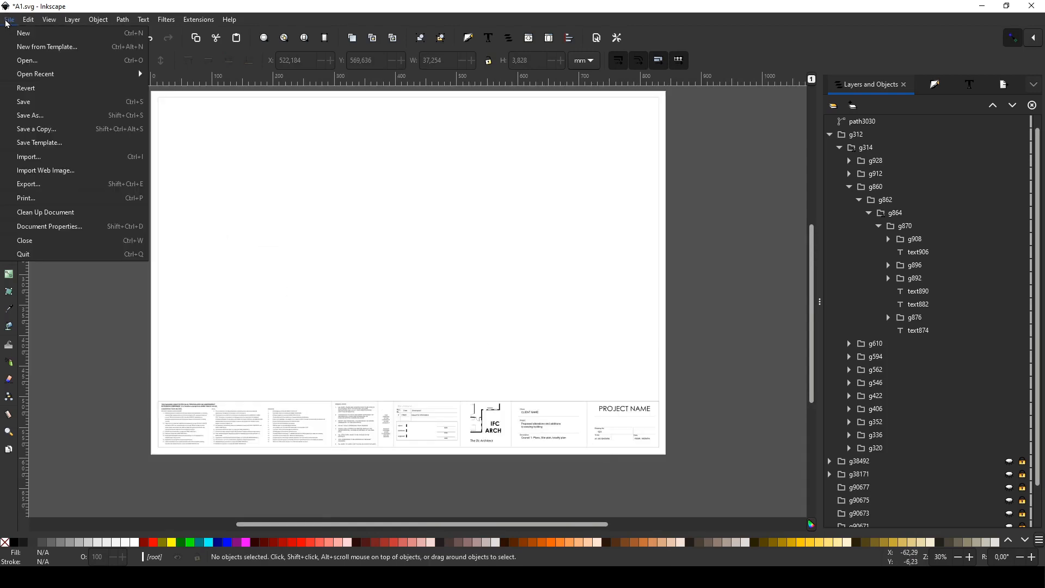
mouse_move(61, 122)
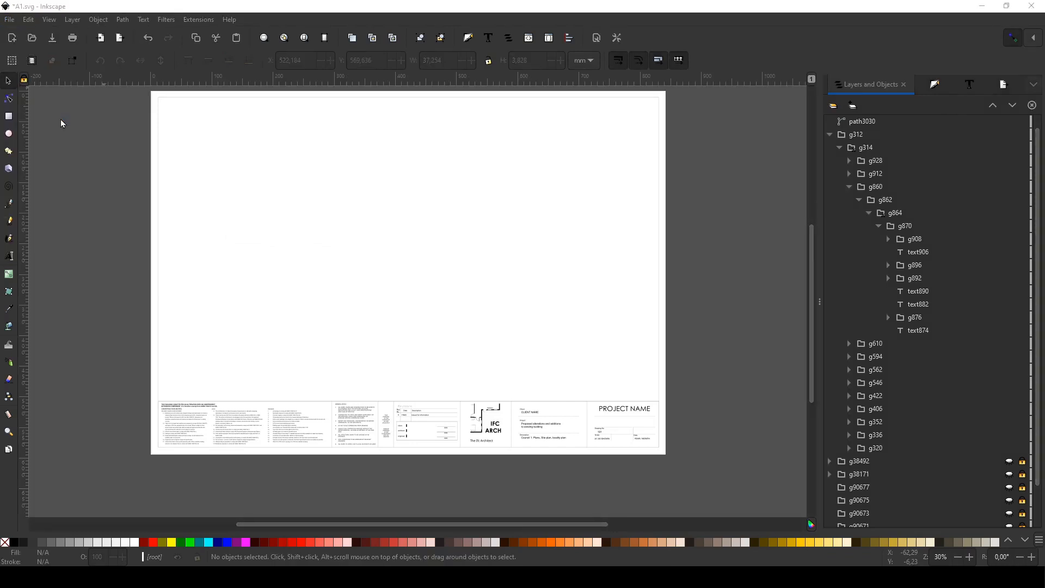
key(ctrl+shift+s)
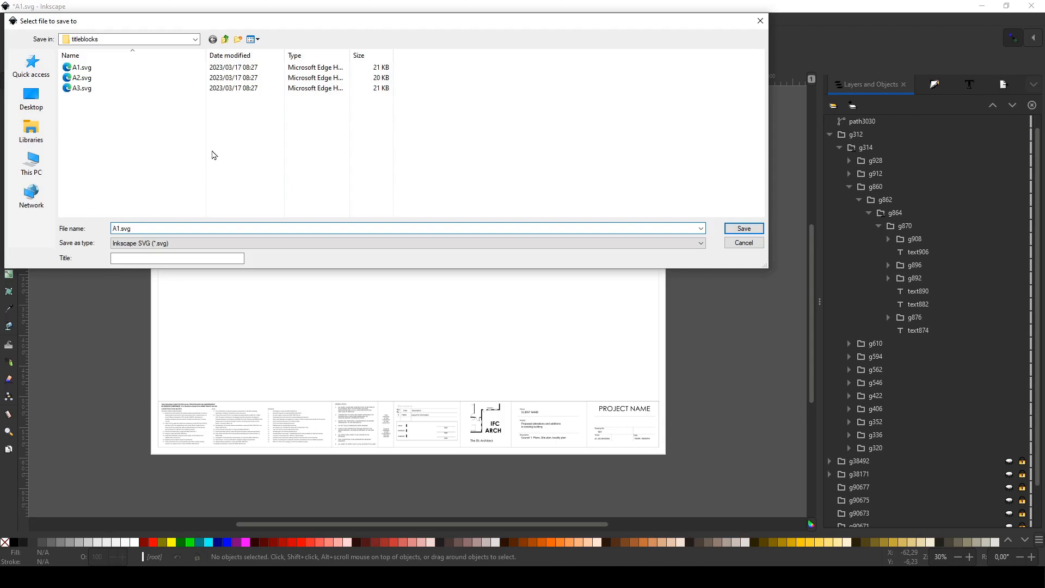
text(.svg)
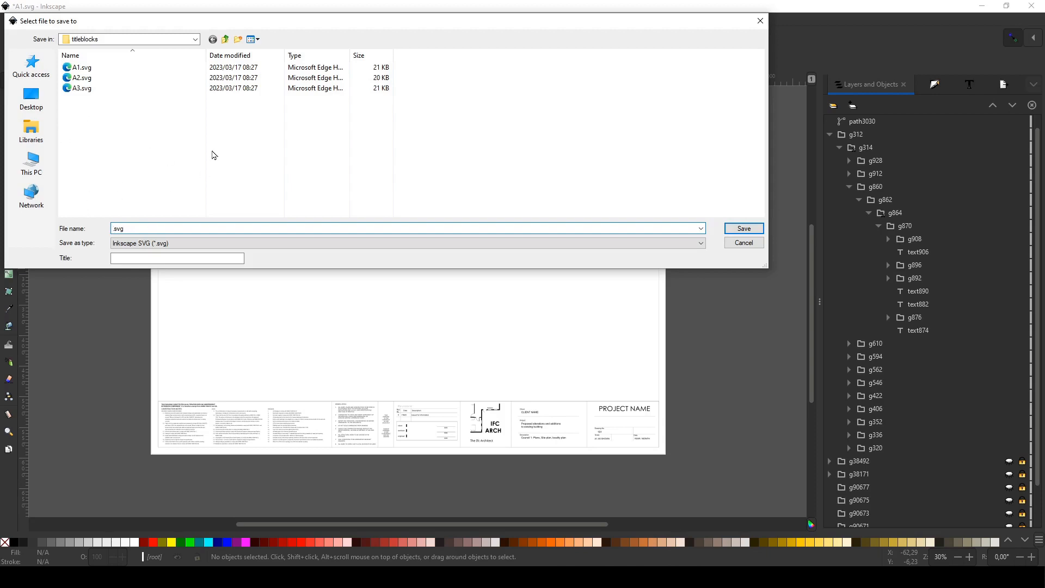
text(Ifc Arch)
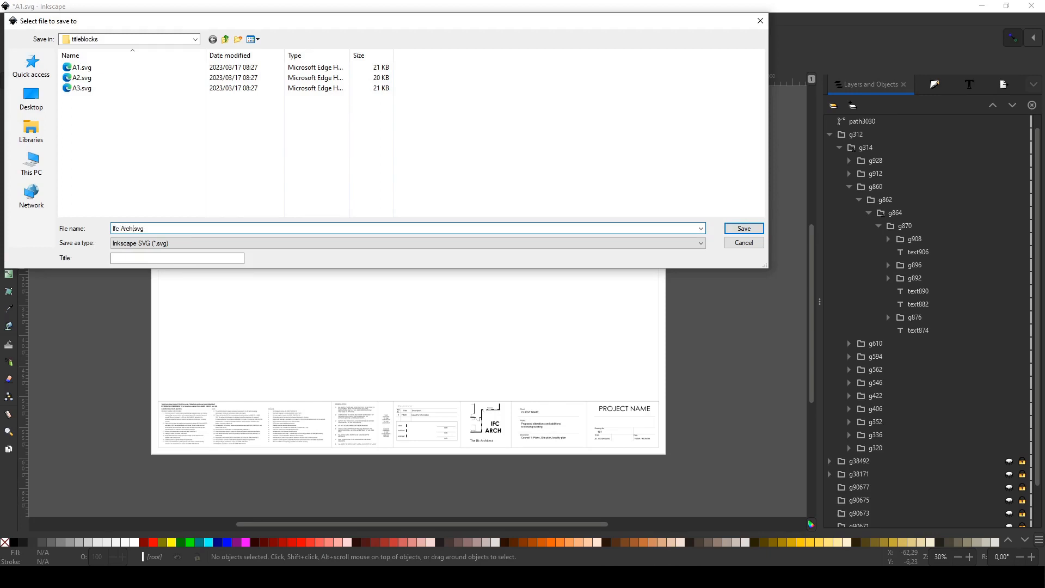
text(A1)
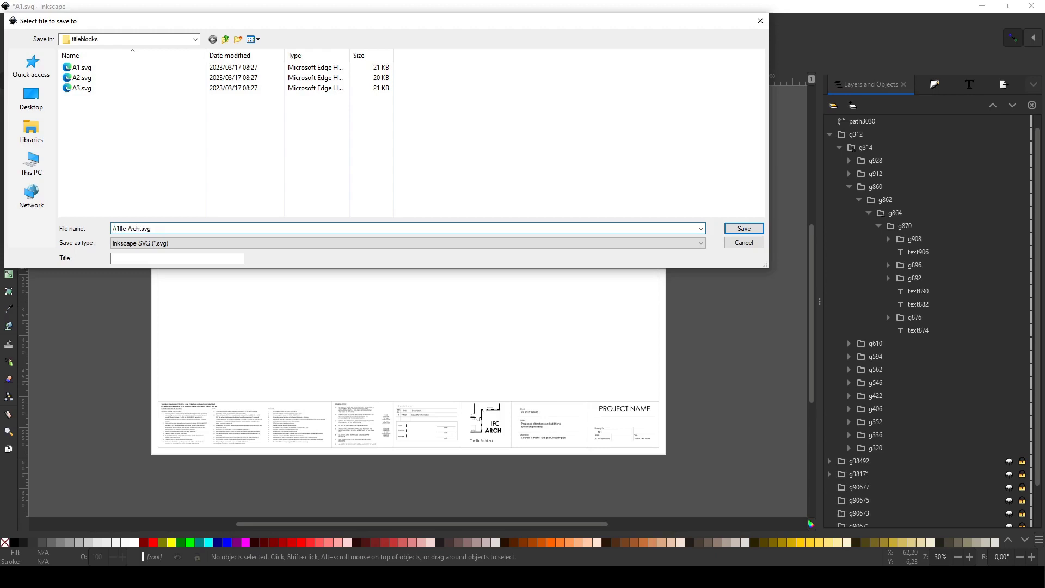
text(A1 - Ifc Arch.svg)
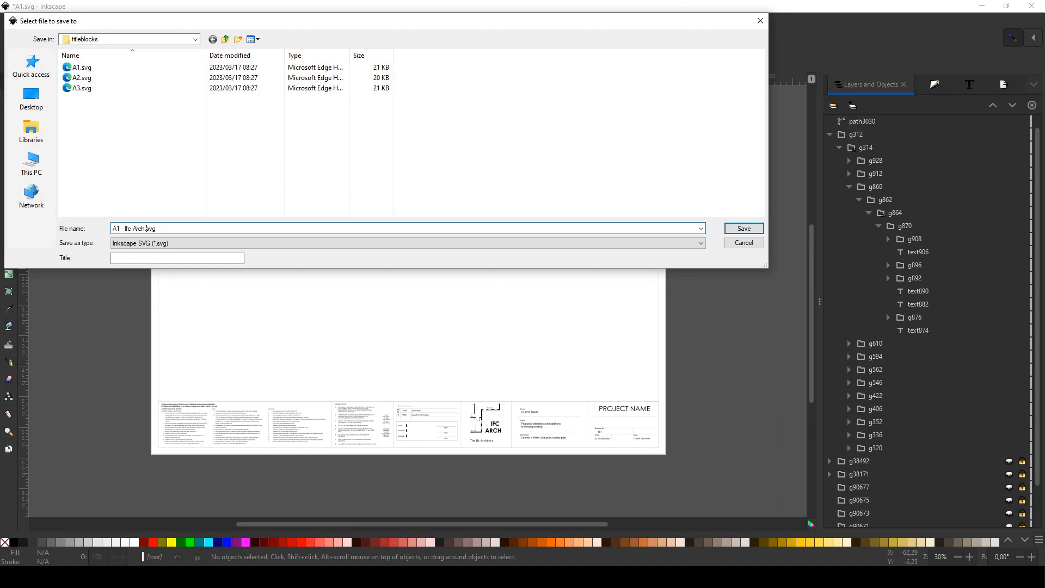
text(Hor)
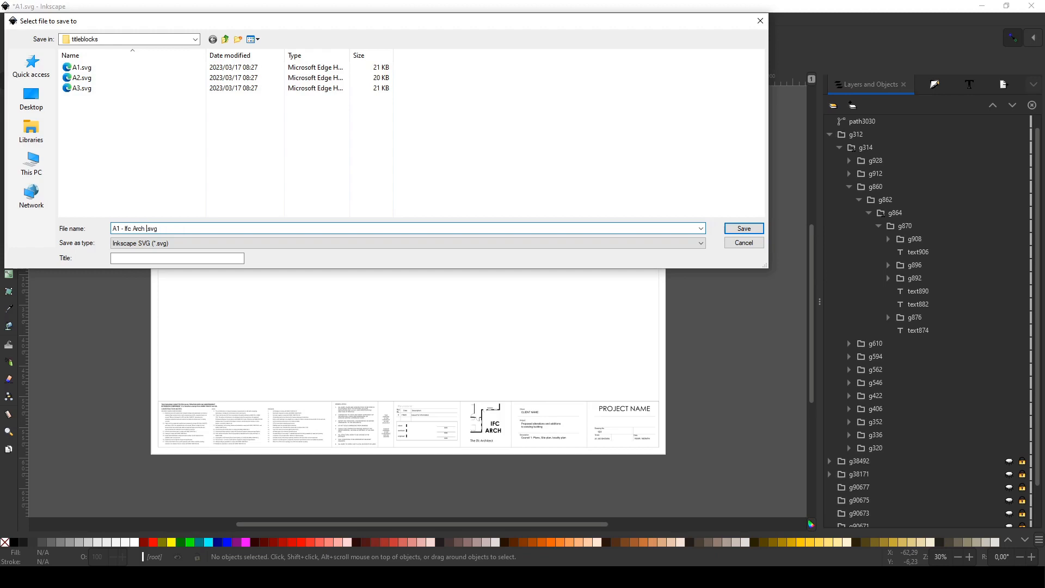
text(Landscape)
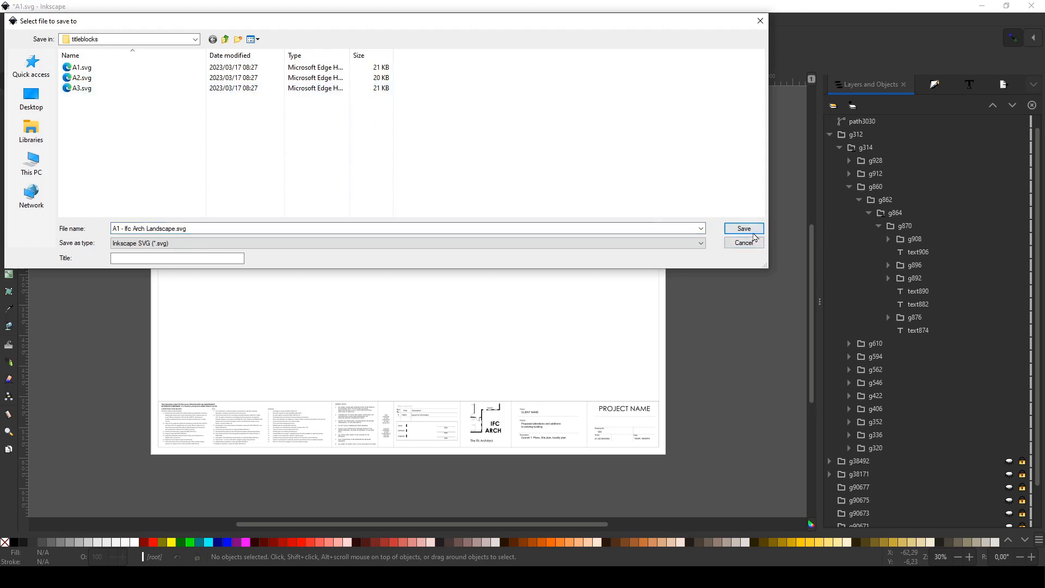
click(745, 228)
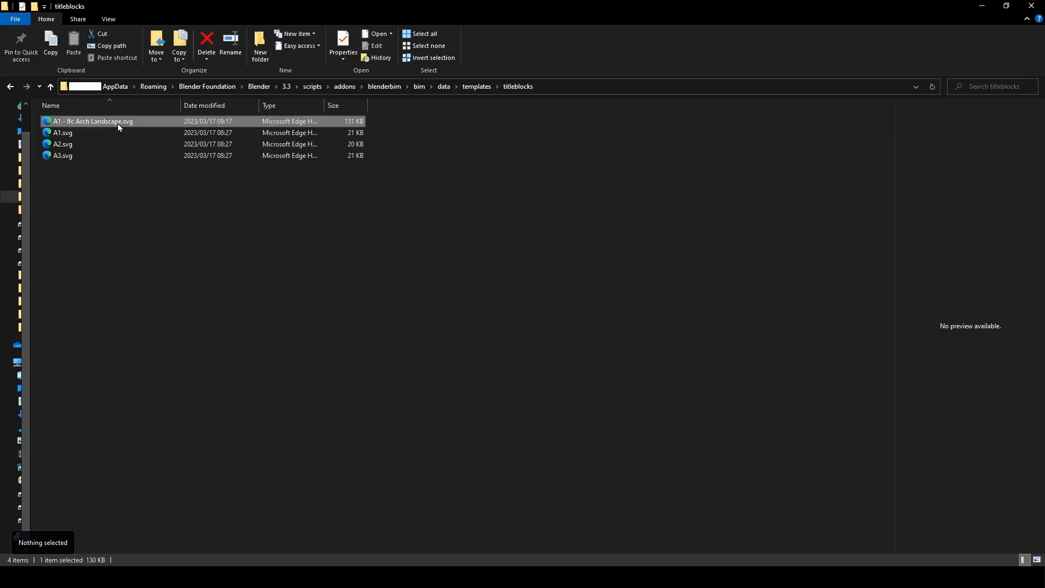
mouse_move(192, 235)
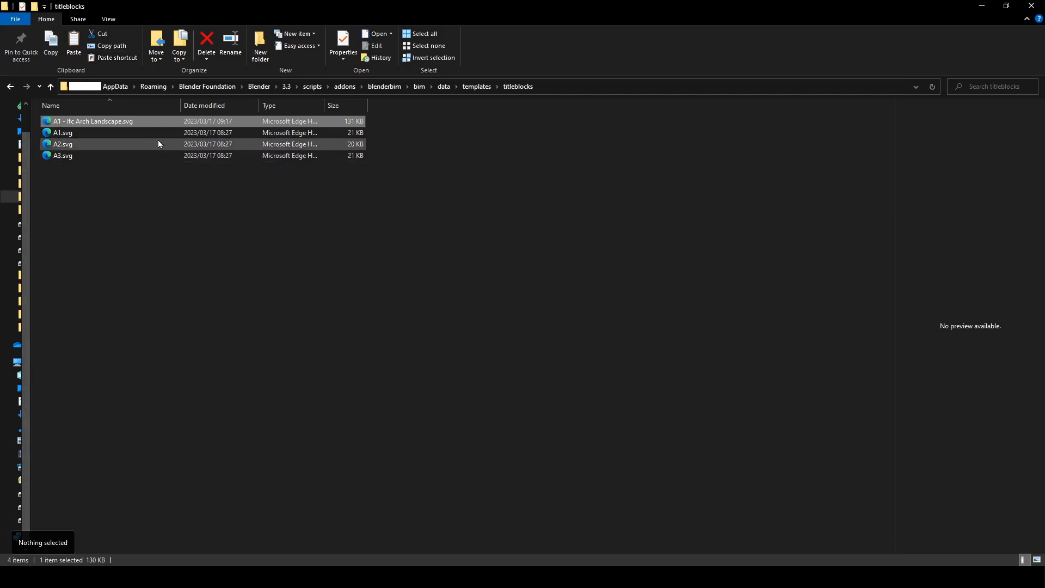
mouse_move(432, 446)
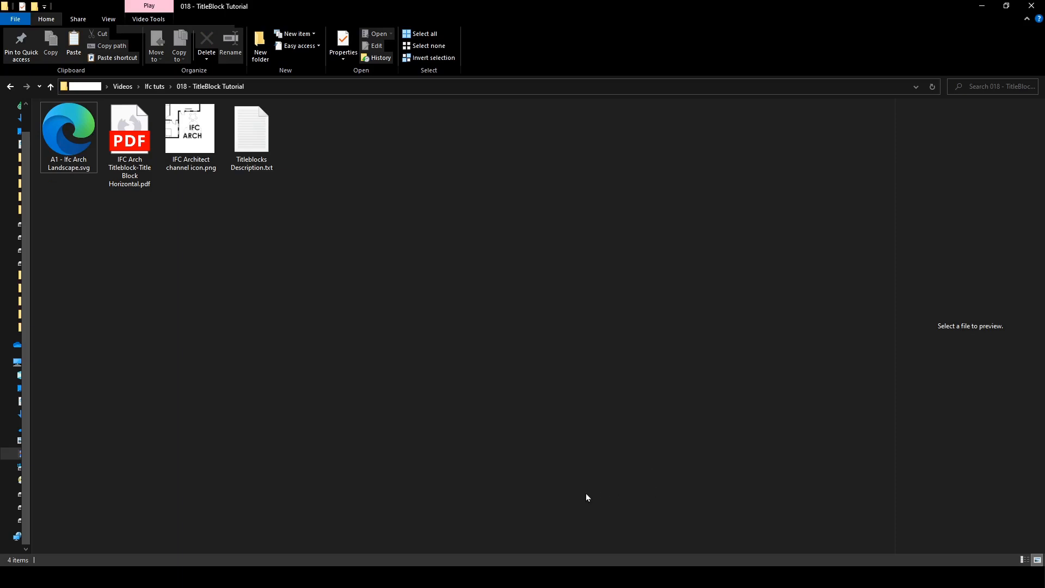
mouse_move(782, 379)
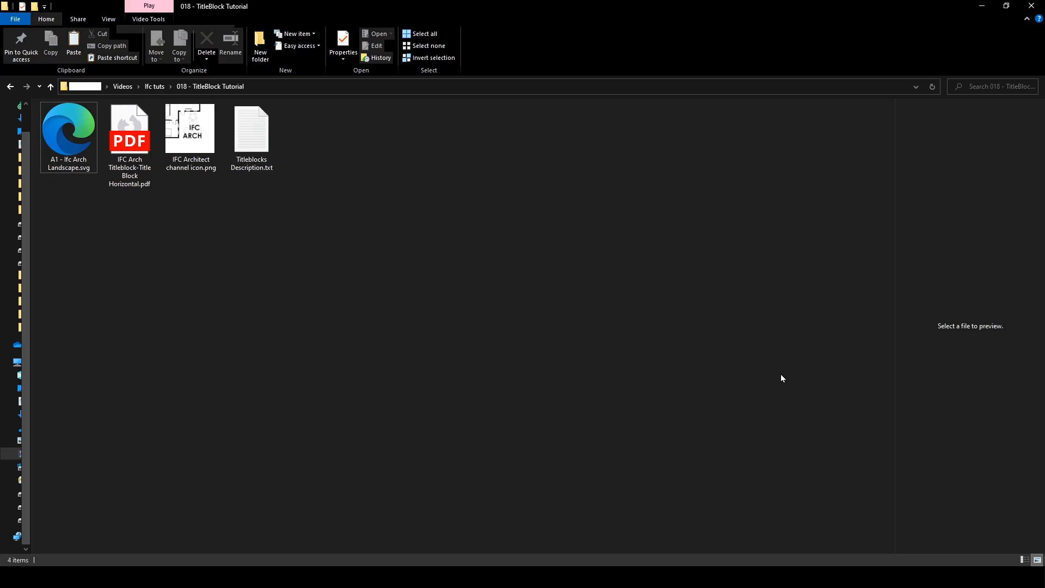
mouse_move(577, 542)
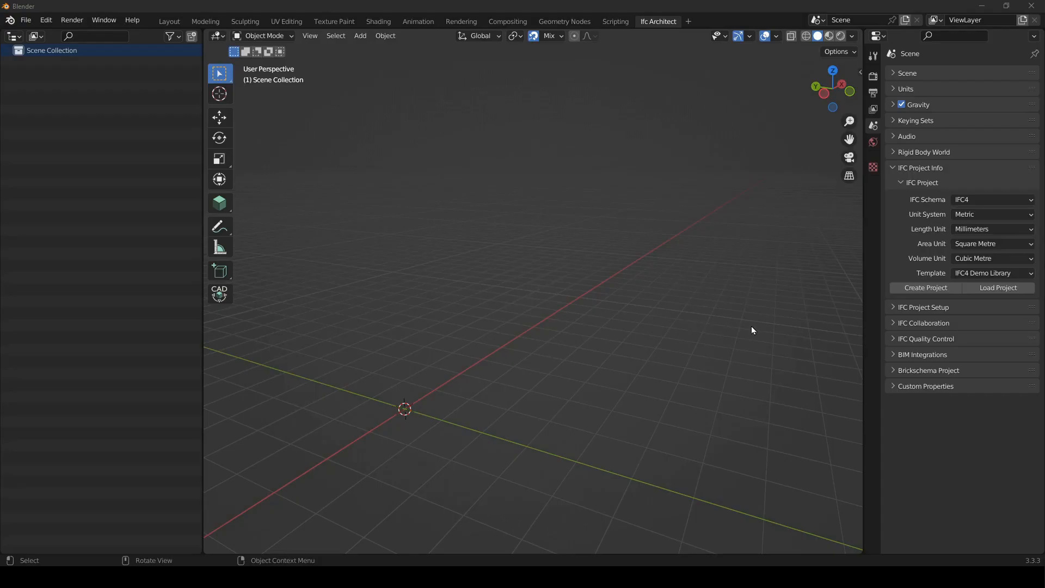
Create the demo IFC project, add a storey Plan drawing and switch to the wall BIM tool
click(926, 287)
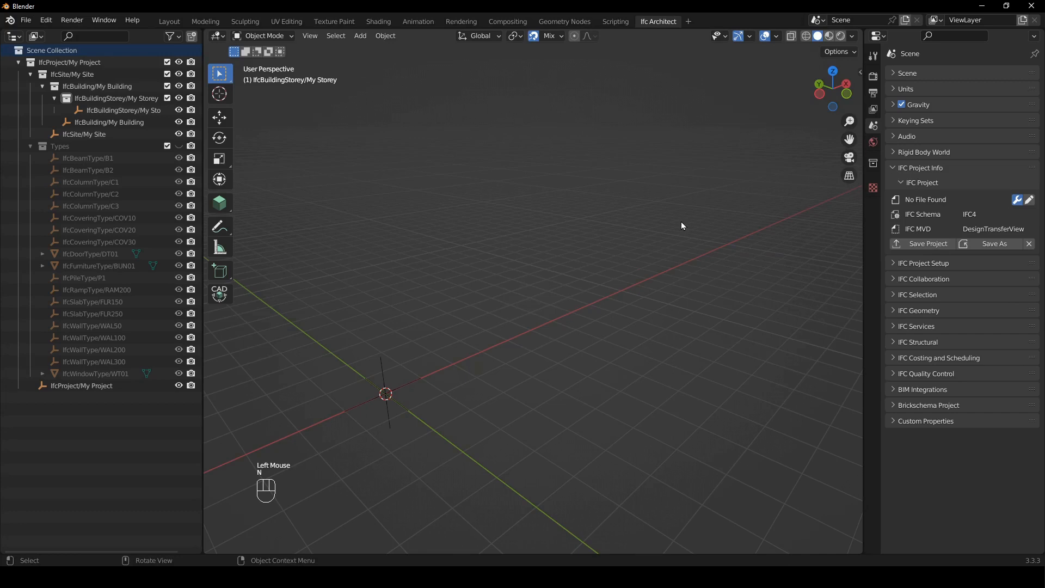
key(KP_7)
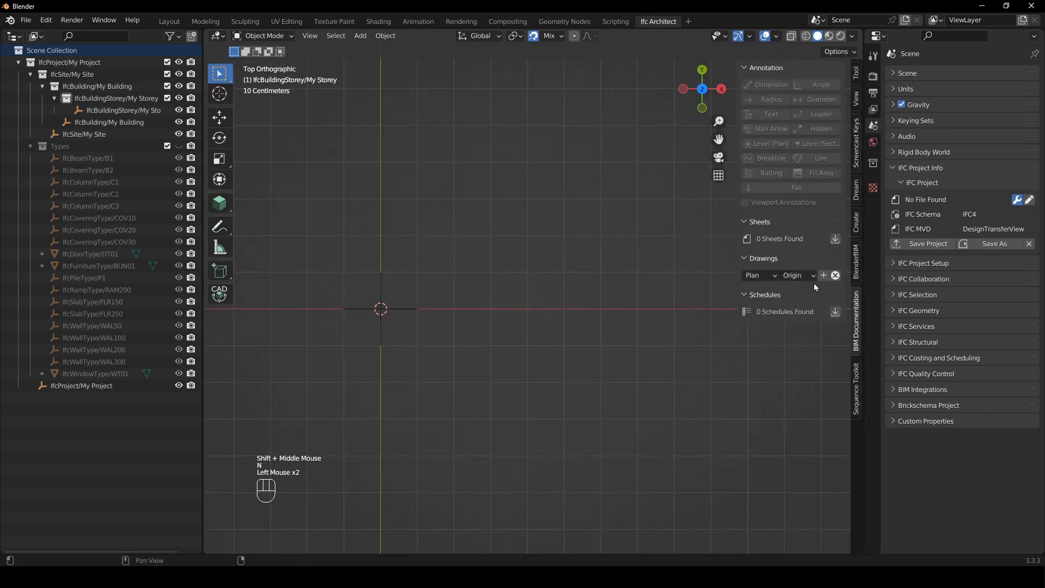
click(823, 275)
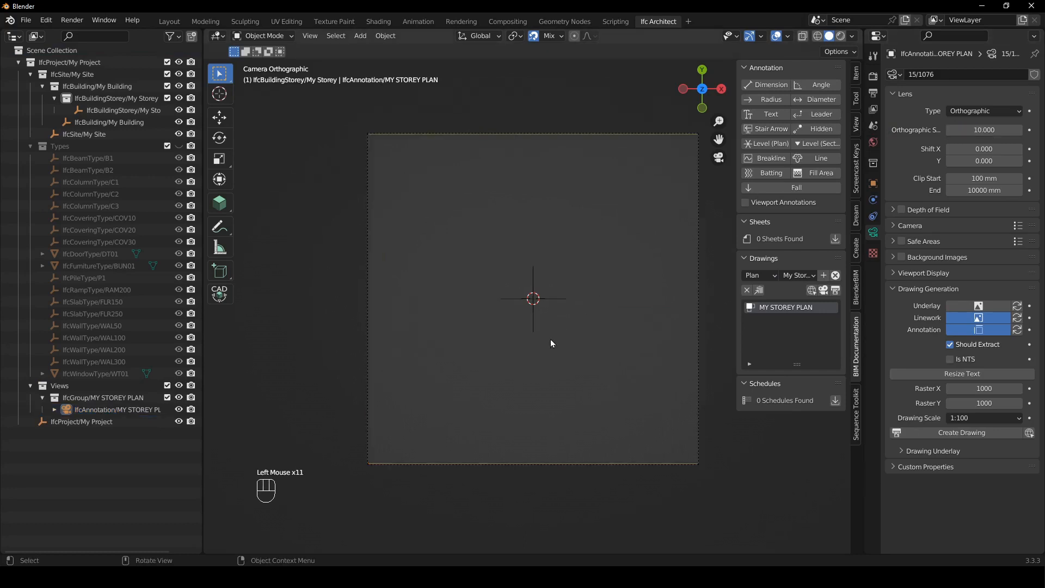
click(856, 98)
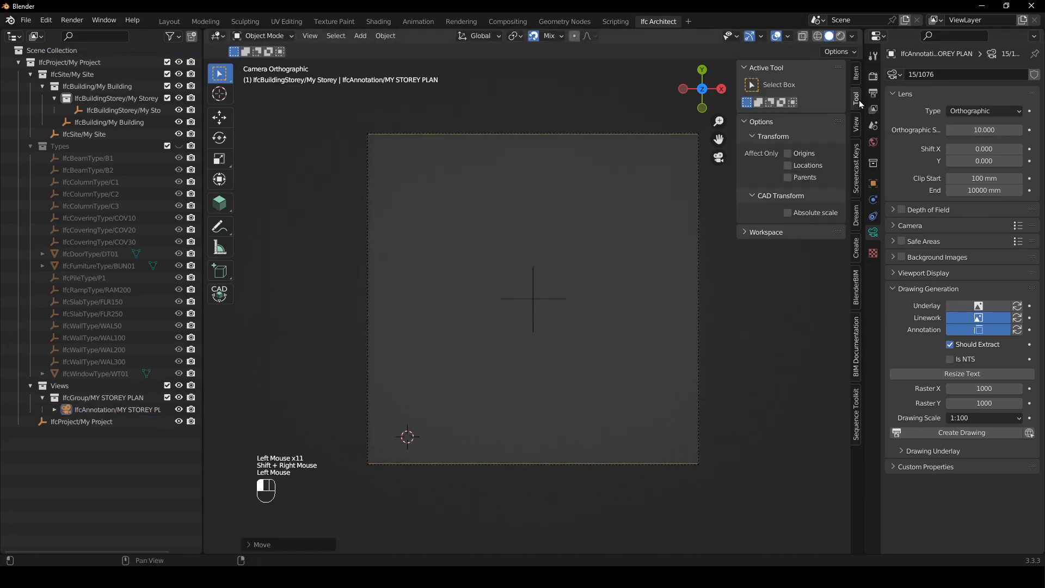
click(220, 203)
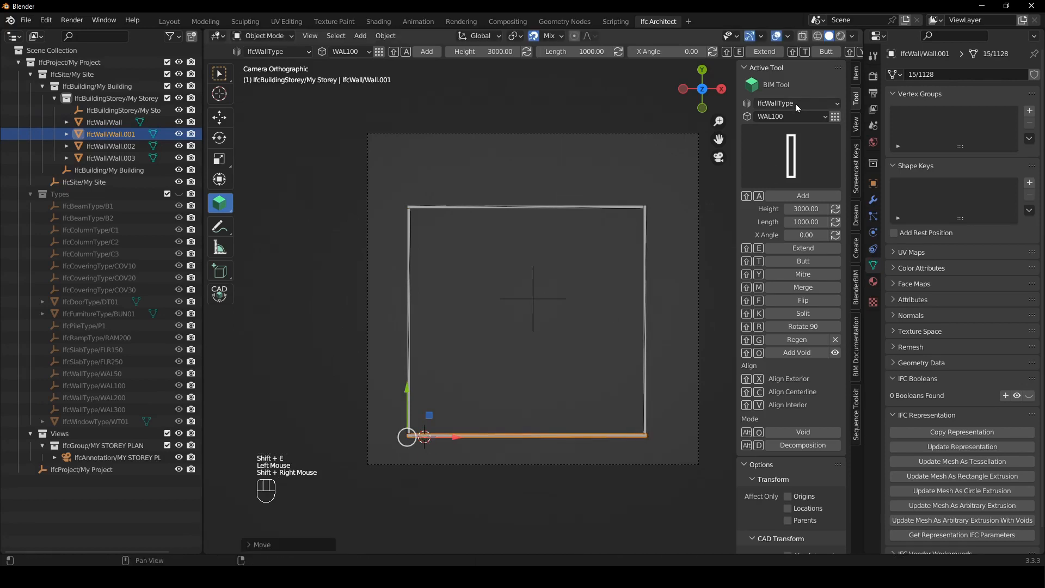
Set the element class to IfcDoorType for a door, then to IfcWindowType for a window
click(793, 103)
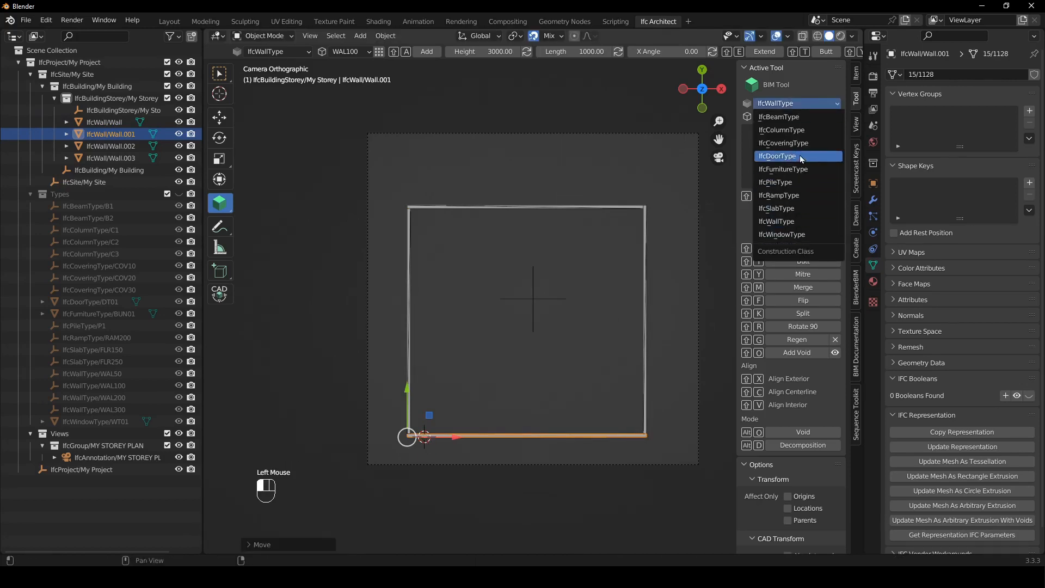
click(777, 156)
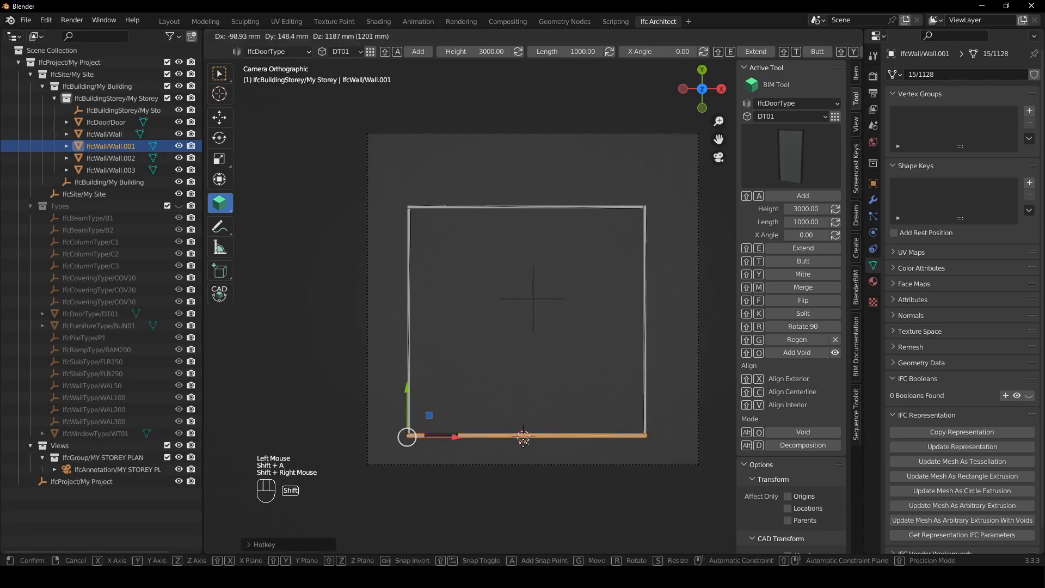
click(791, 103)
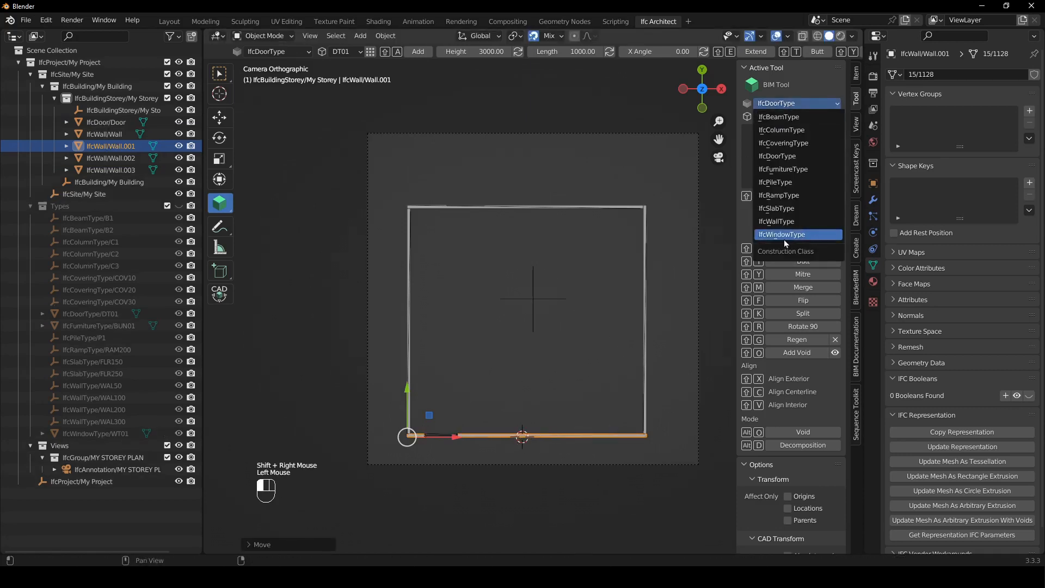
click(782, 234)
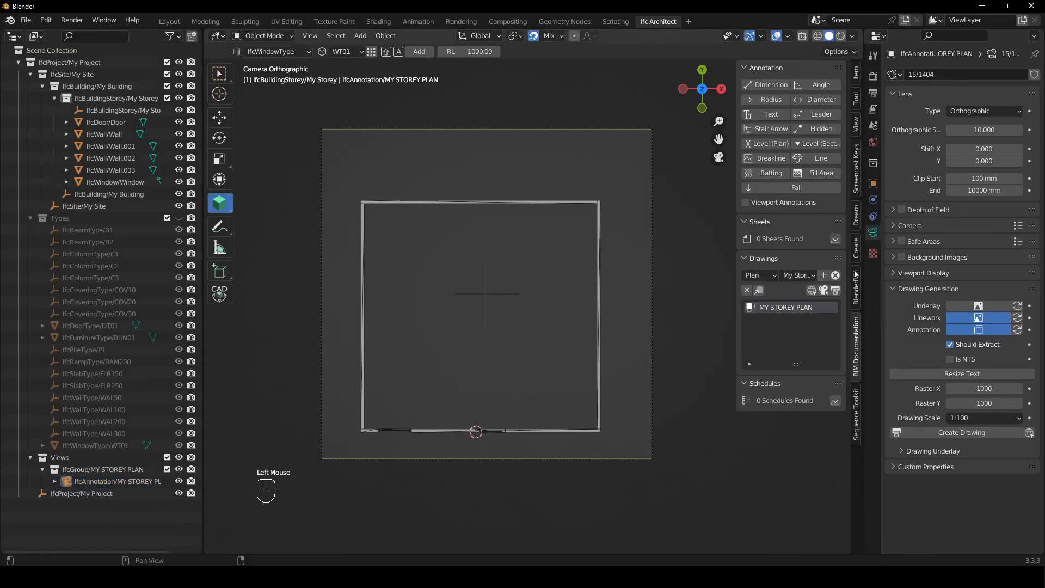
Add a new drawing sheet using the A1 - Ifc Arch Landscape title block
click(824, 239)
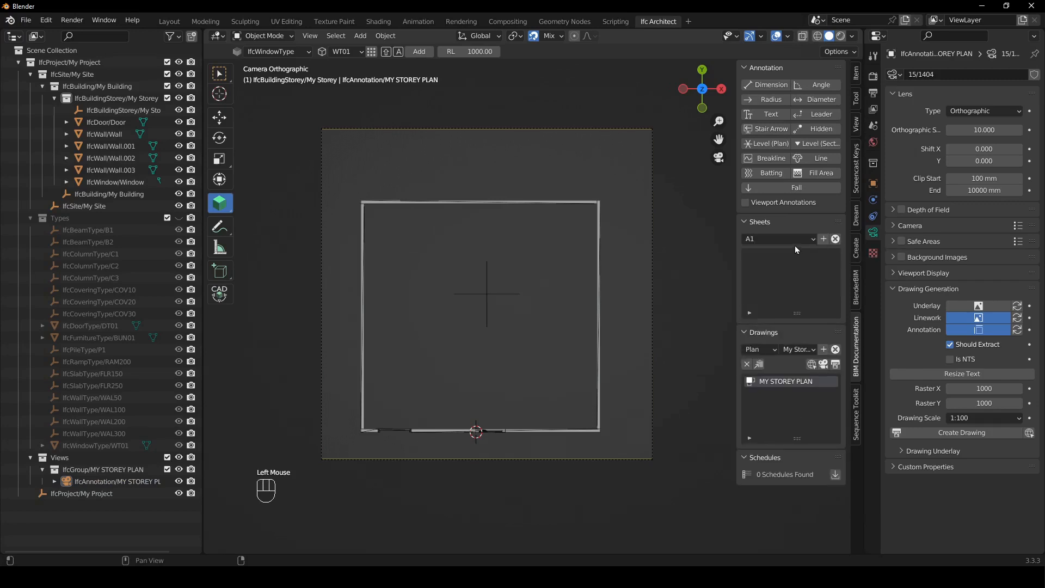
click(779, 239)
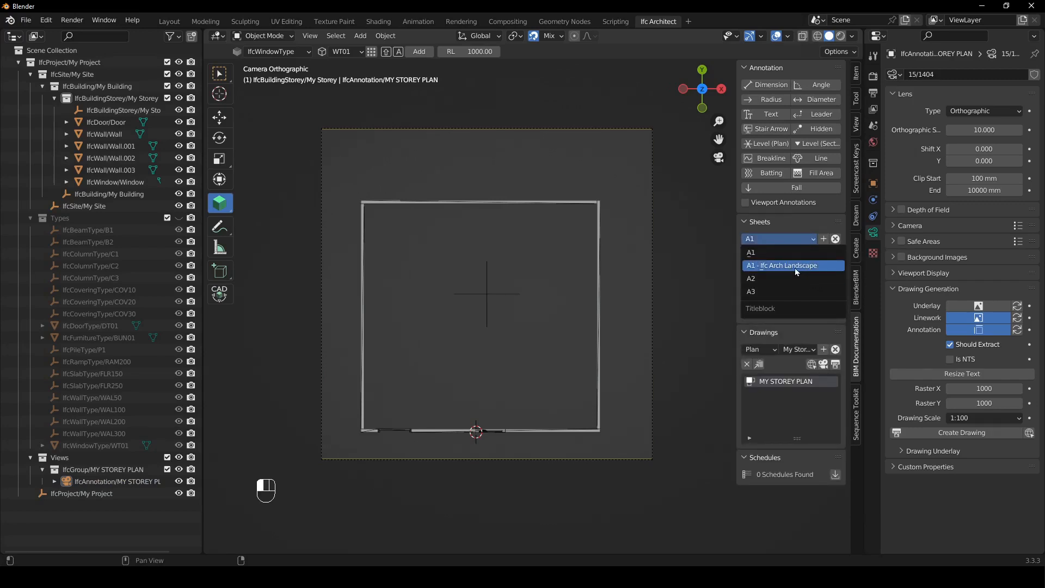
click(782, 265)
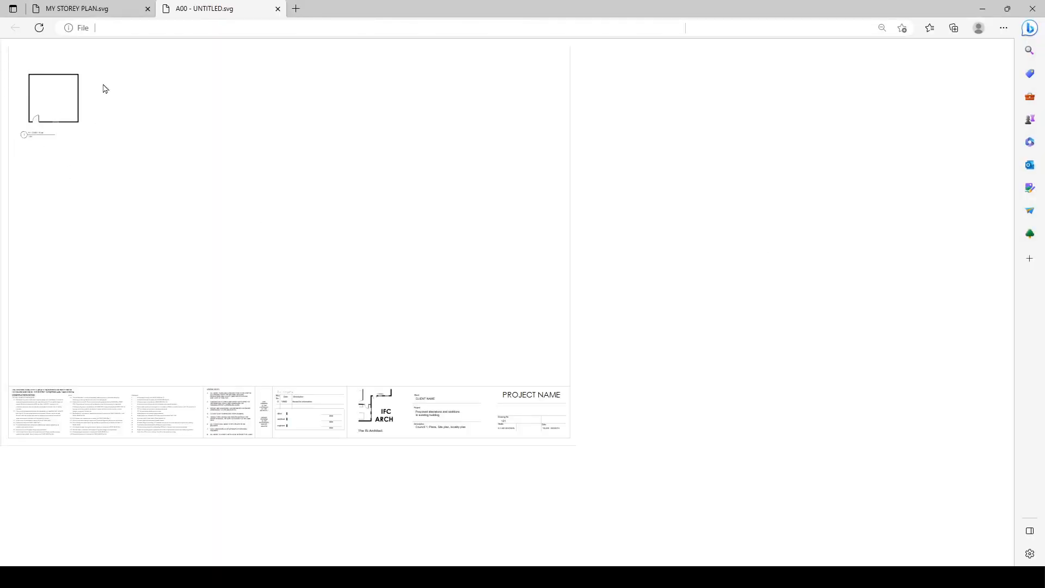
mouse_move(822, 400)
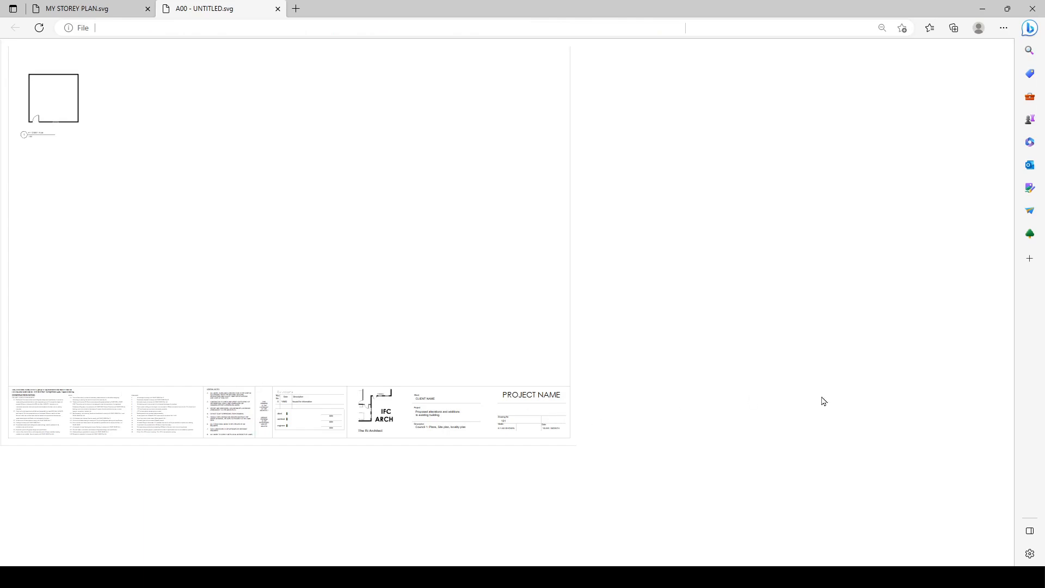
mouse_move(824, 392)
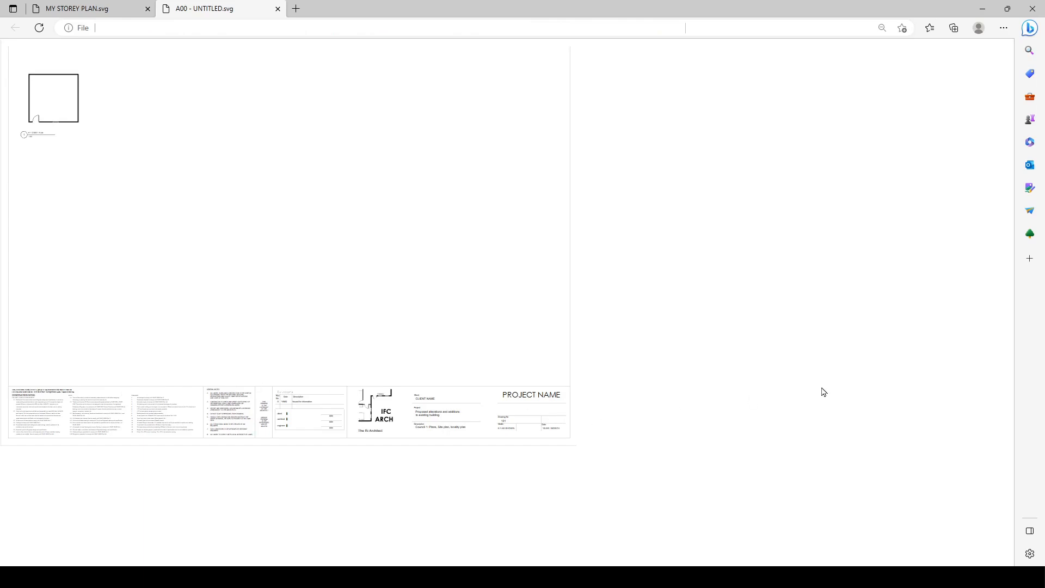